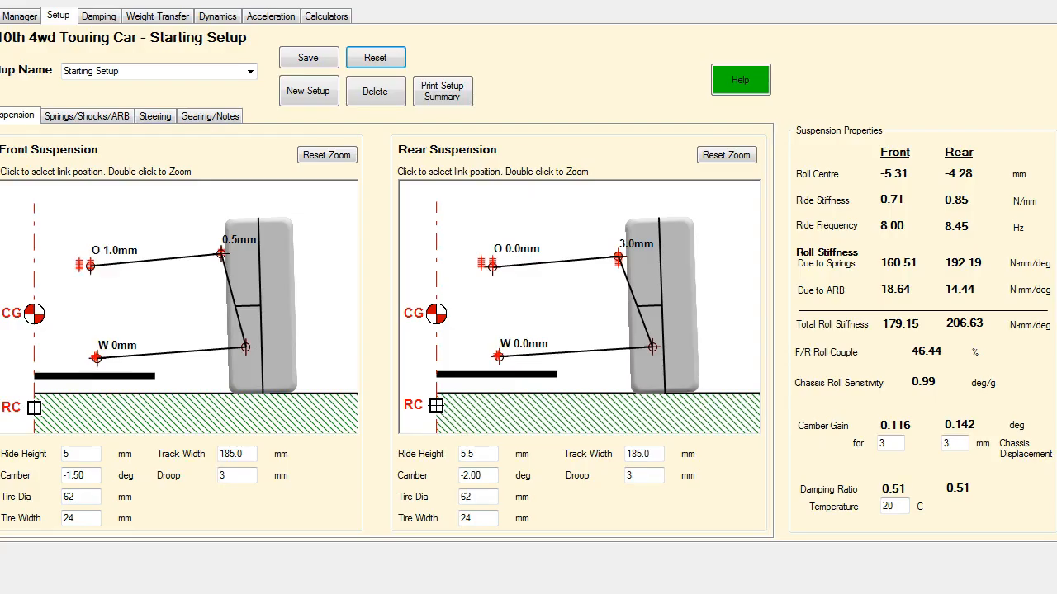
pyautogui.moveTo(270, 17)
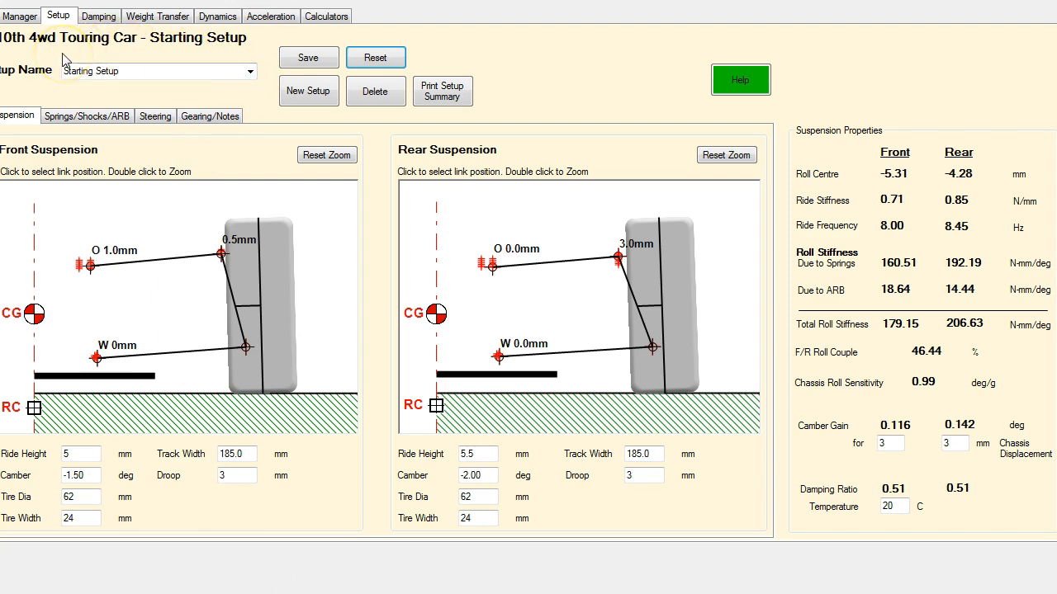
pyautogui.moveTo(185, 91)
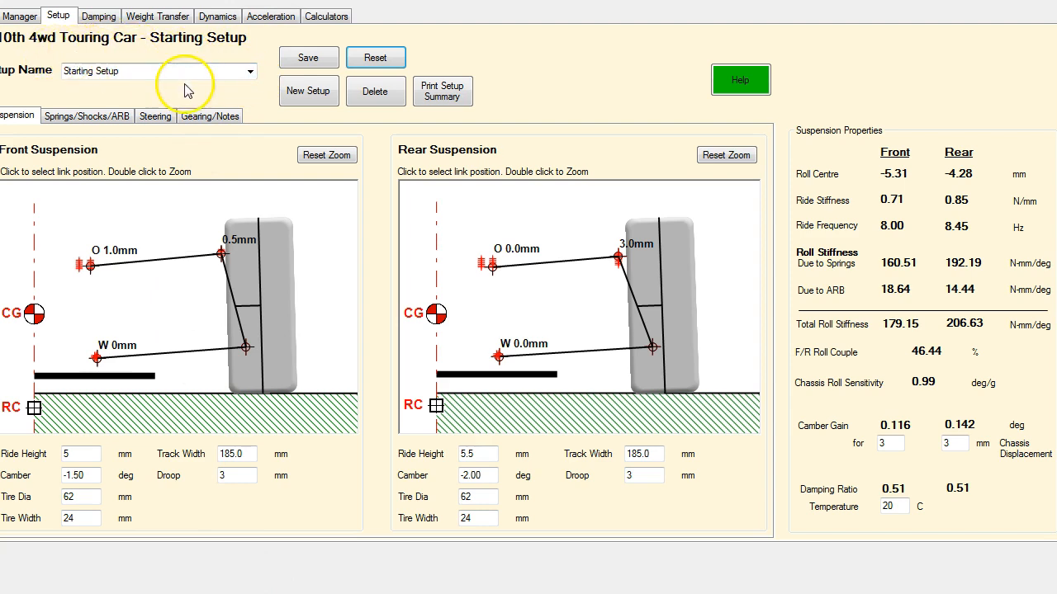
pyautogui.moveTo(232, 131)
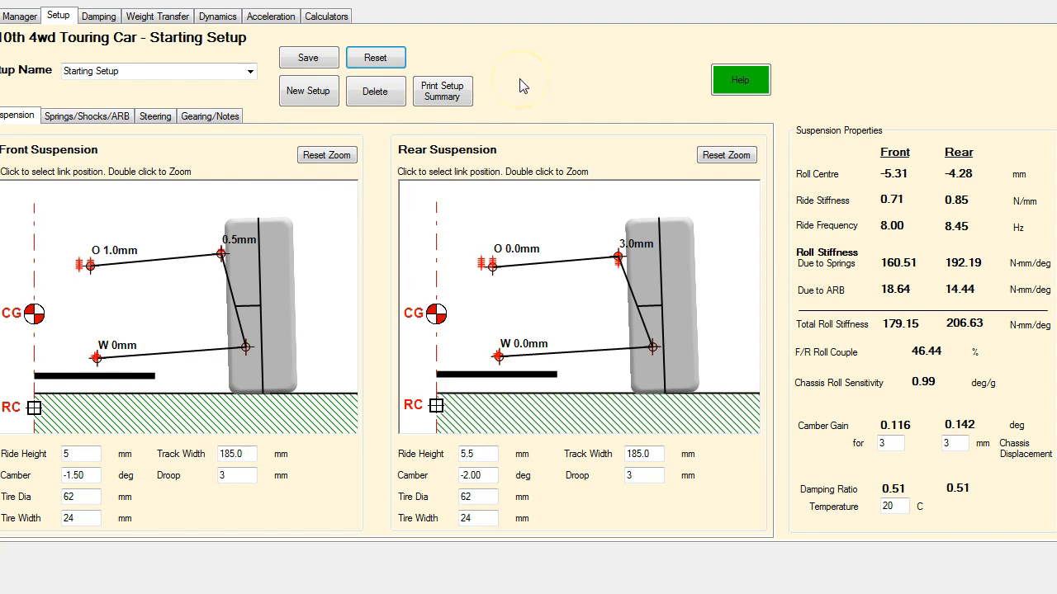
pyautogui.moveTo(522, 86)
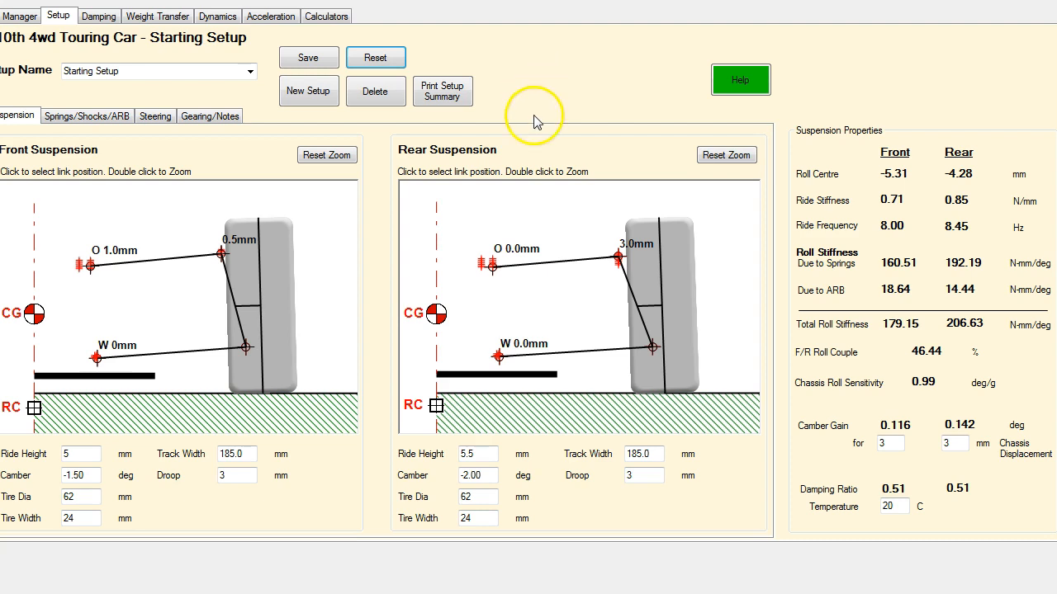
pyautogui.moveTo(505, 179)
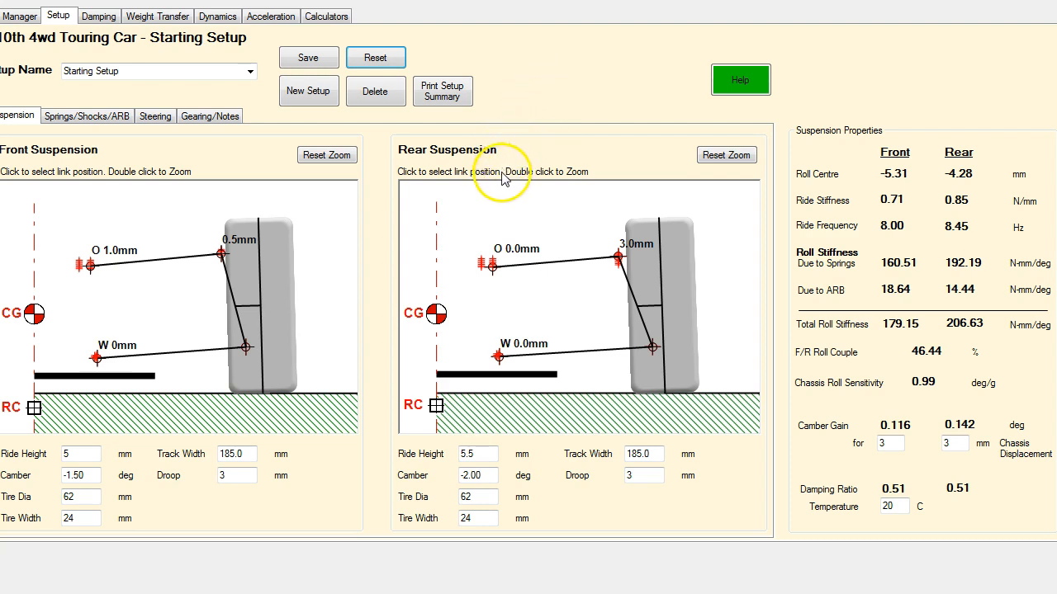
pyautogui.moveTo(502, 195)
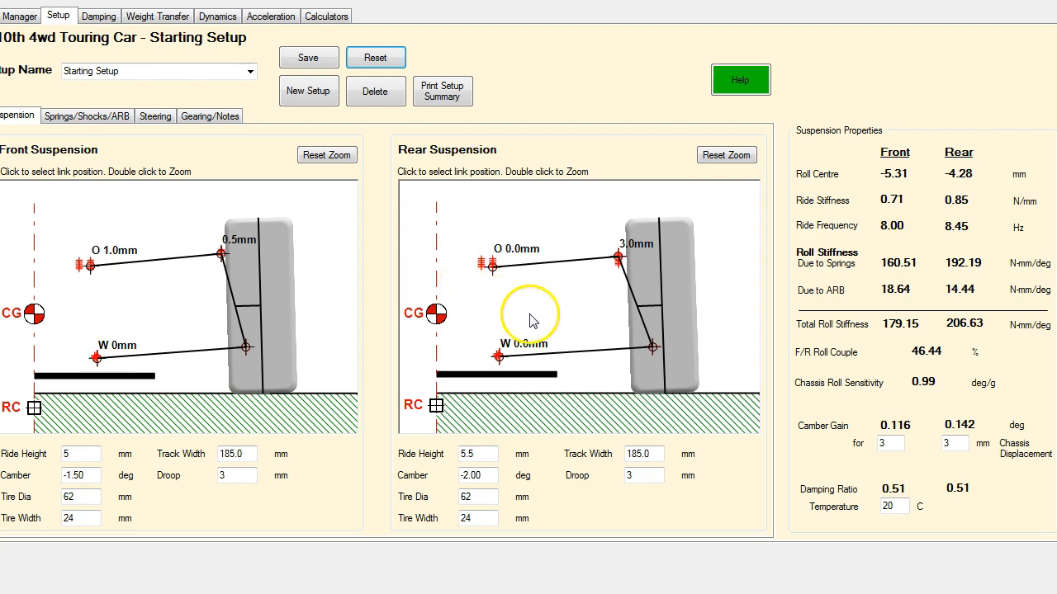
pyautogui.moveTo(908, 493)
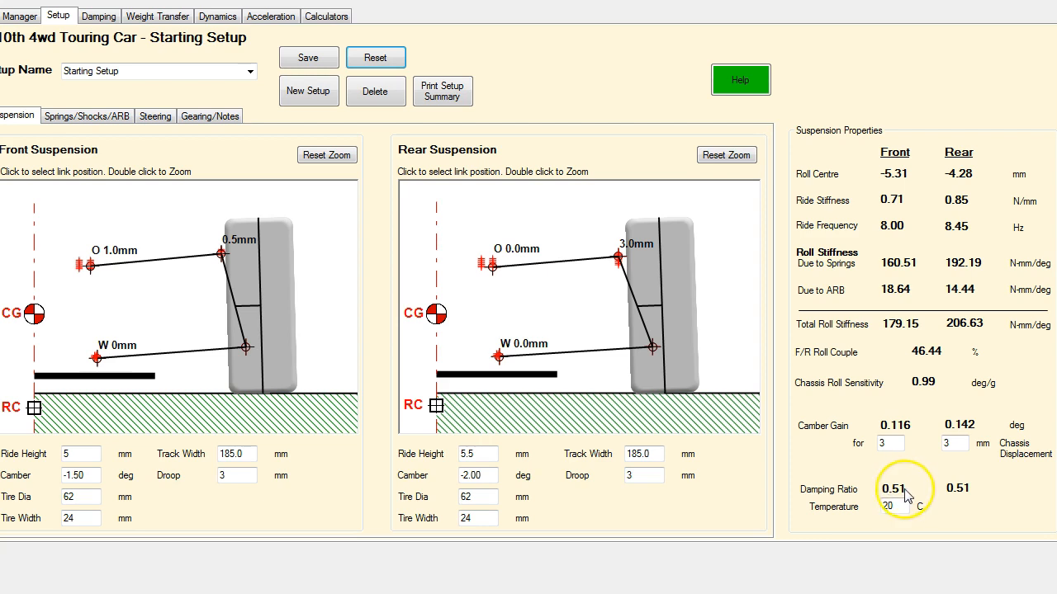
pyautogui.moveTo(895, 492)
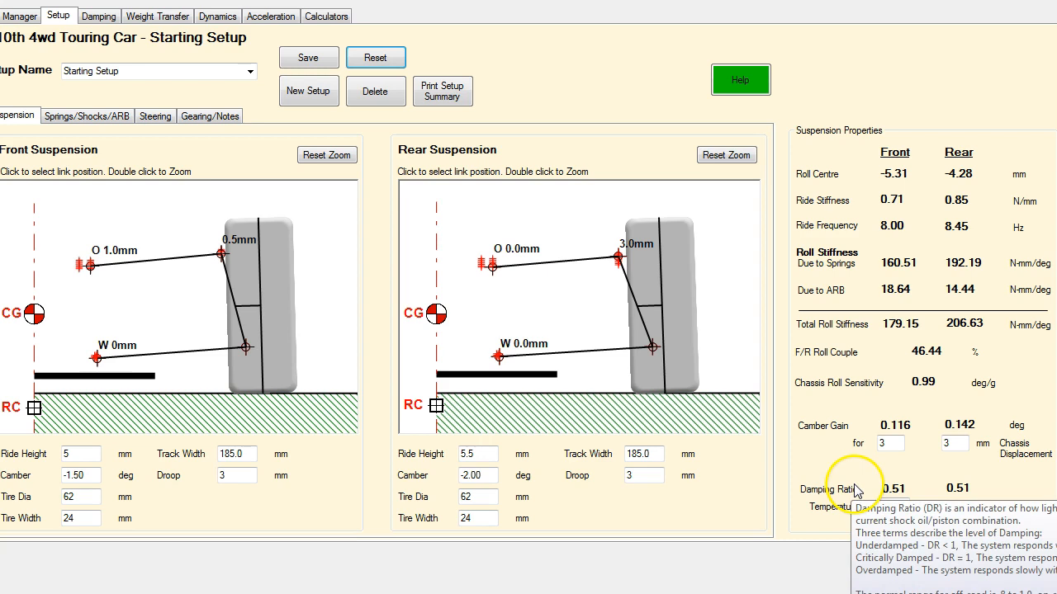
pyautogui.moveTo(855, 488)
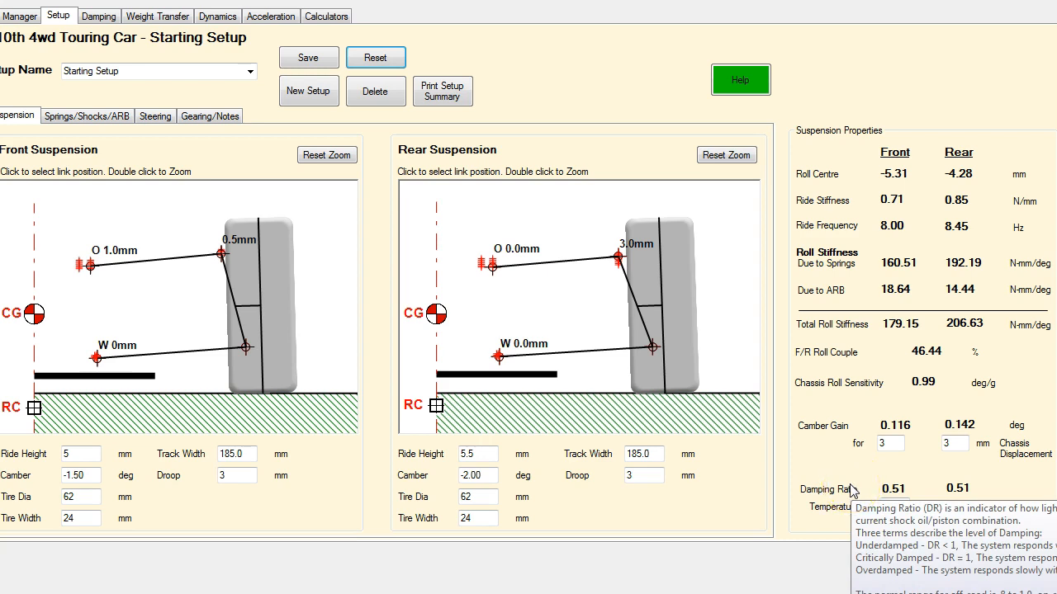
pyautogui.moveTo(850, 487)
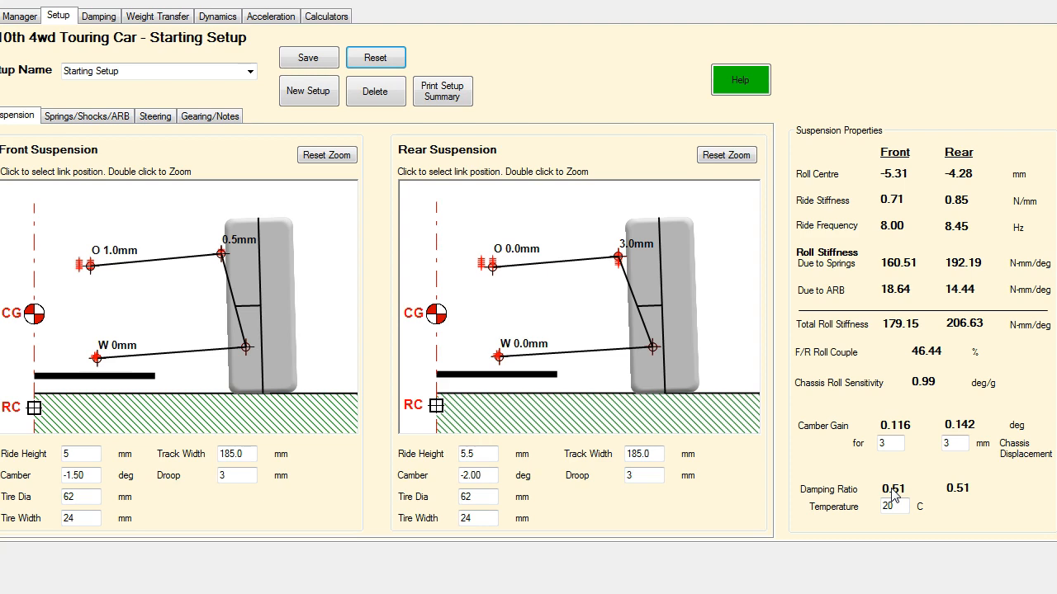
pyautogui.moveTo(875, 495)
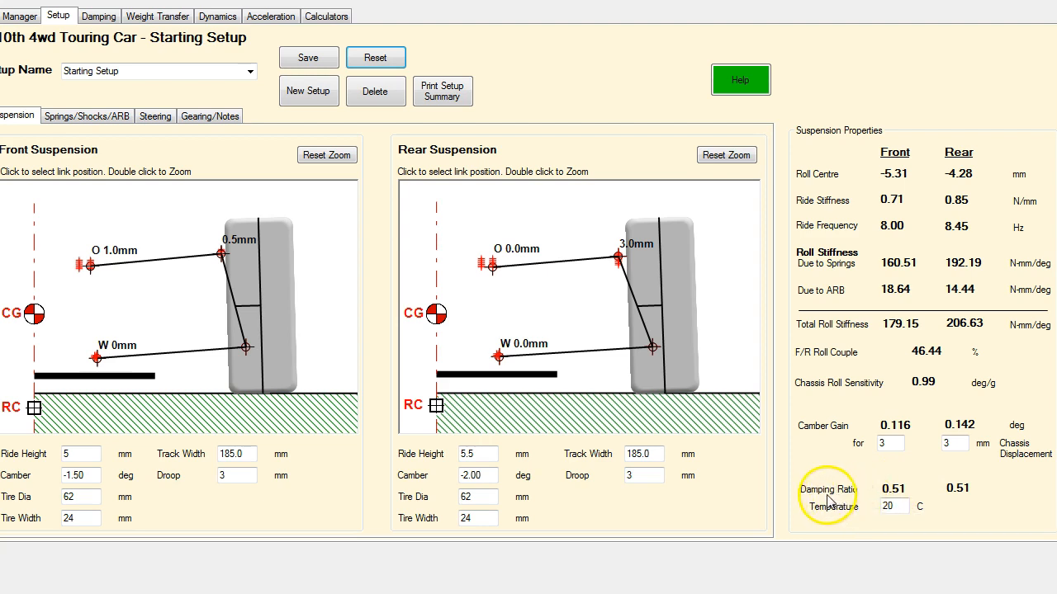
pyautogui.moveTo(829, 488)
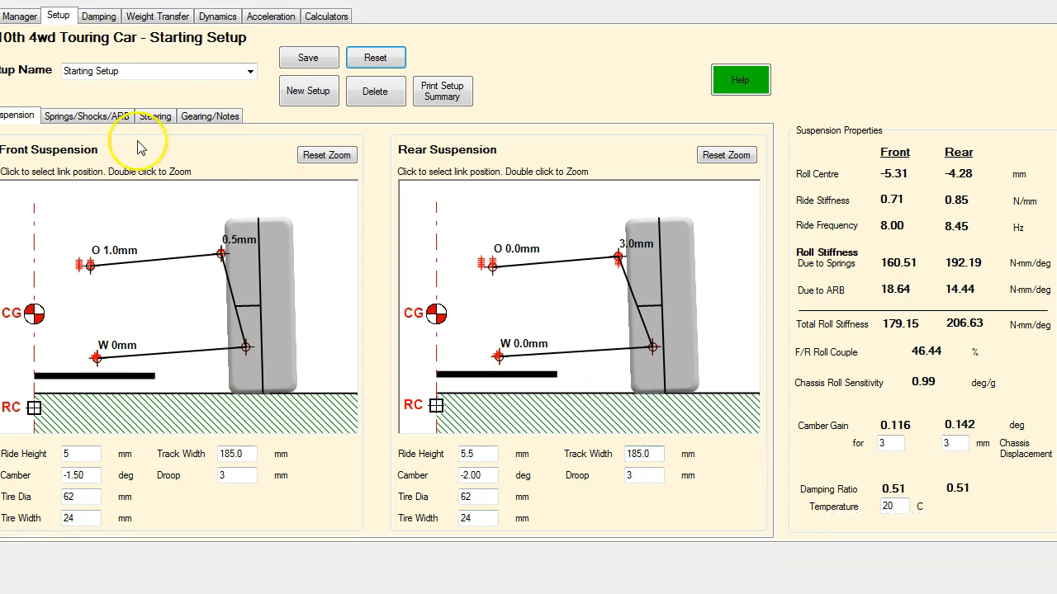
# Step: Show the Springs/Shocks/ARB settings: C2.6 and C2.5 springs, 550 and 450 cst oil
pyautogui.click(86, 116)
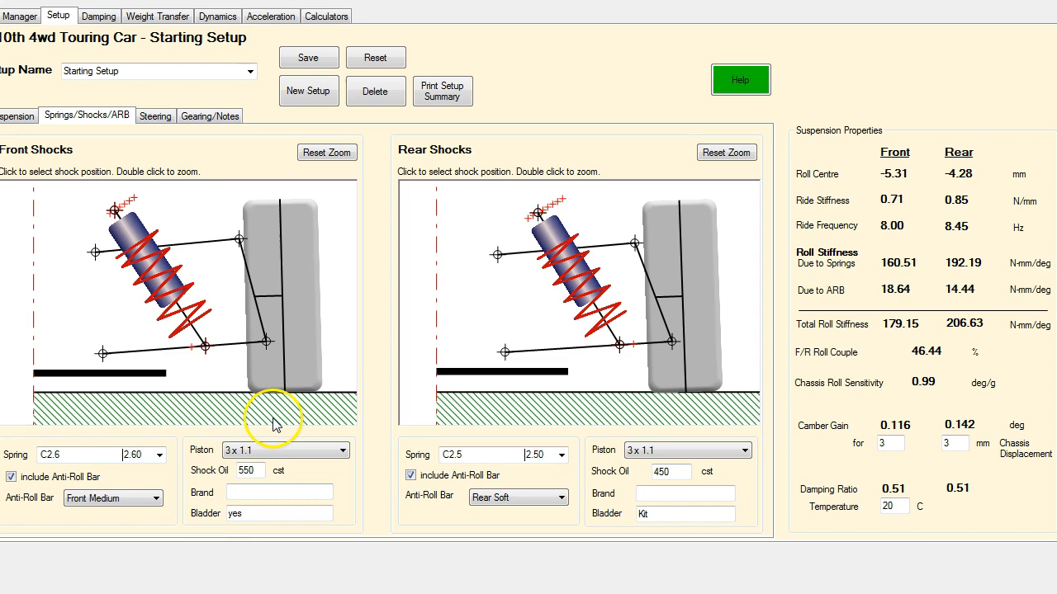
pyautogui.moveTo(347, 433)
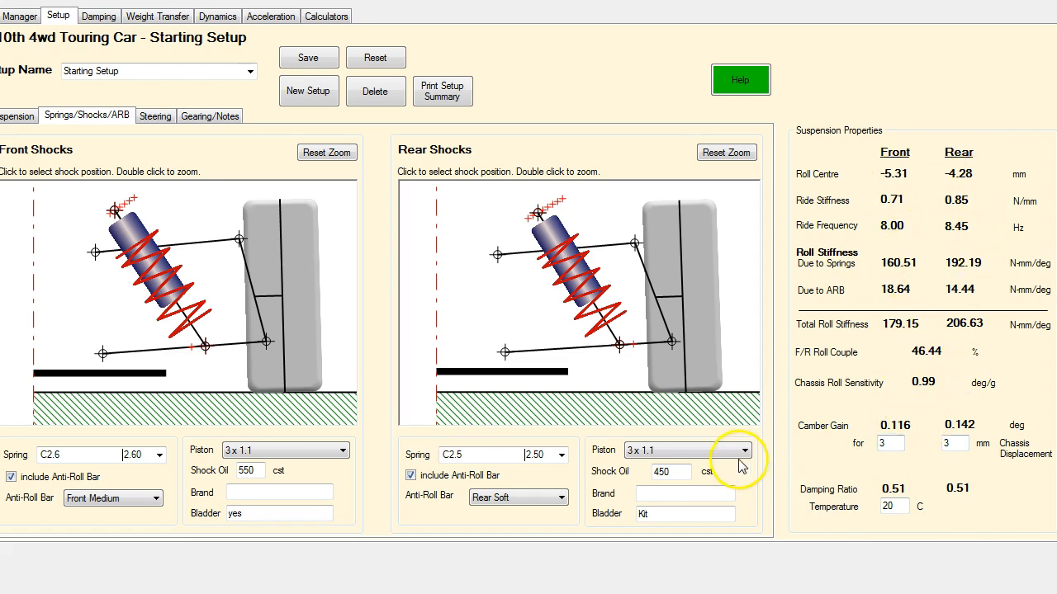
pyautogui.moveTo(310, 480)
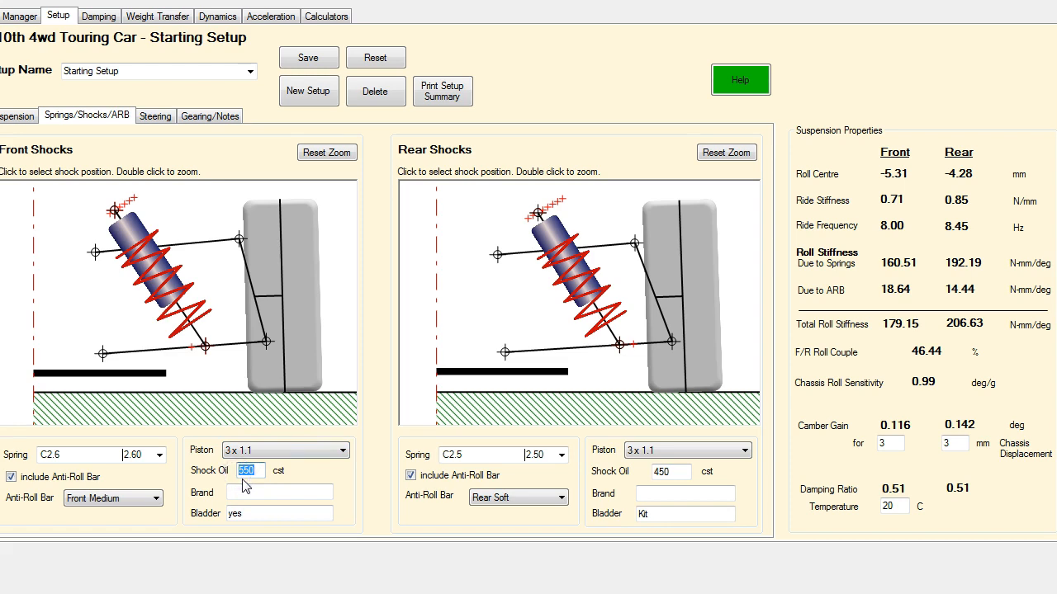
pyautogui.write('300')
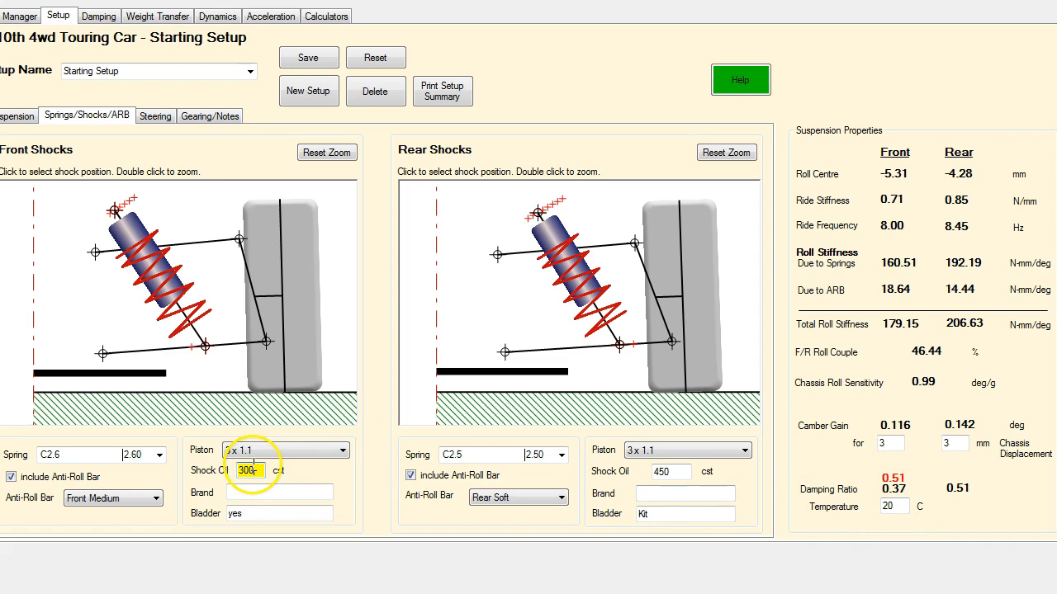
pyautogui.click(251, 468)
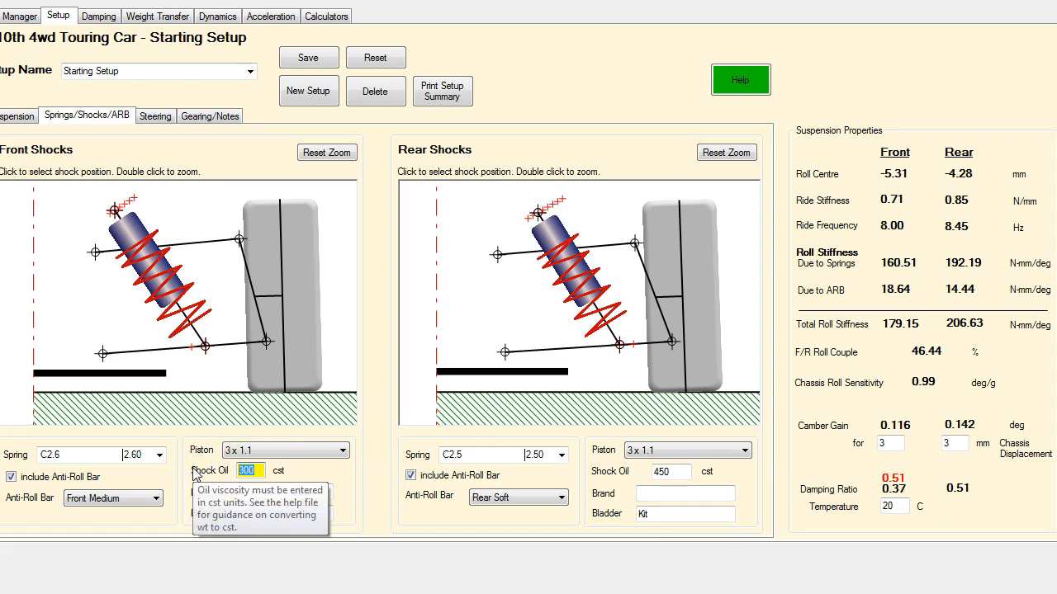
pyautogui.write('800')
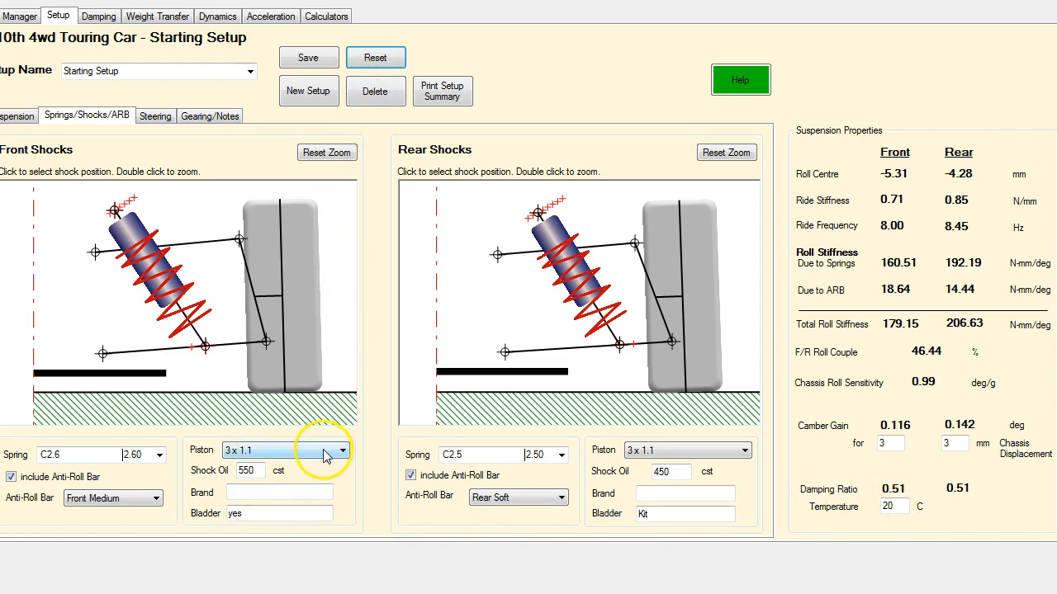
# Step: Try front pistons 3x1.2, 4x1.0 and 3x1.1, then settle on 4x1.2, dropping damping ratio to 0.30
pyautogui.click(340, 449)
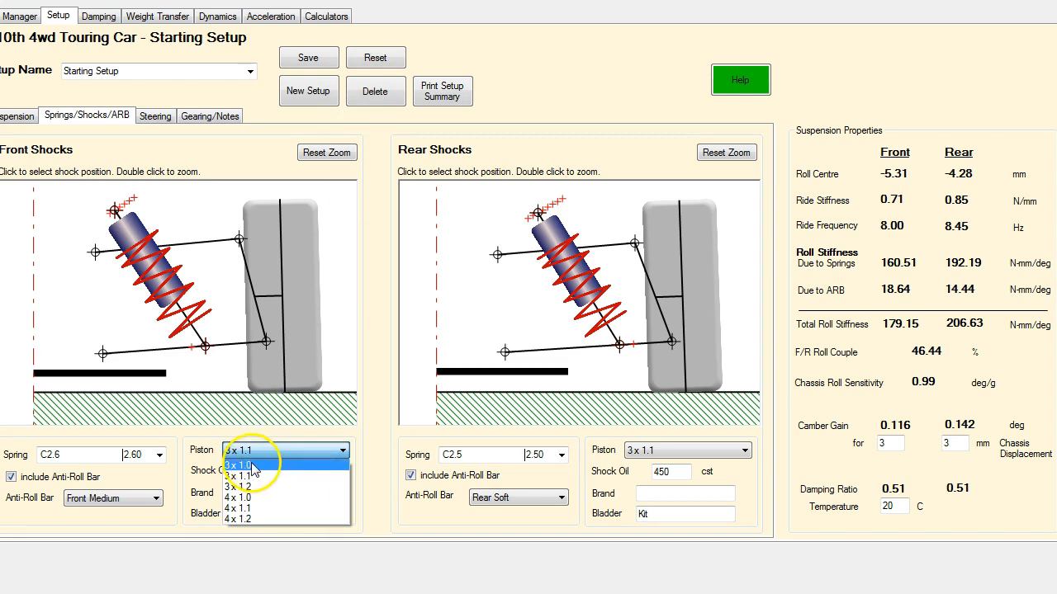
pyautogui.click(238, 465)
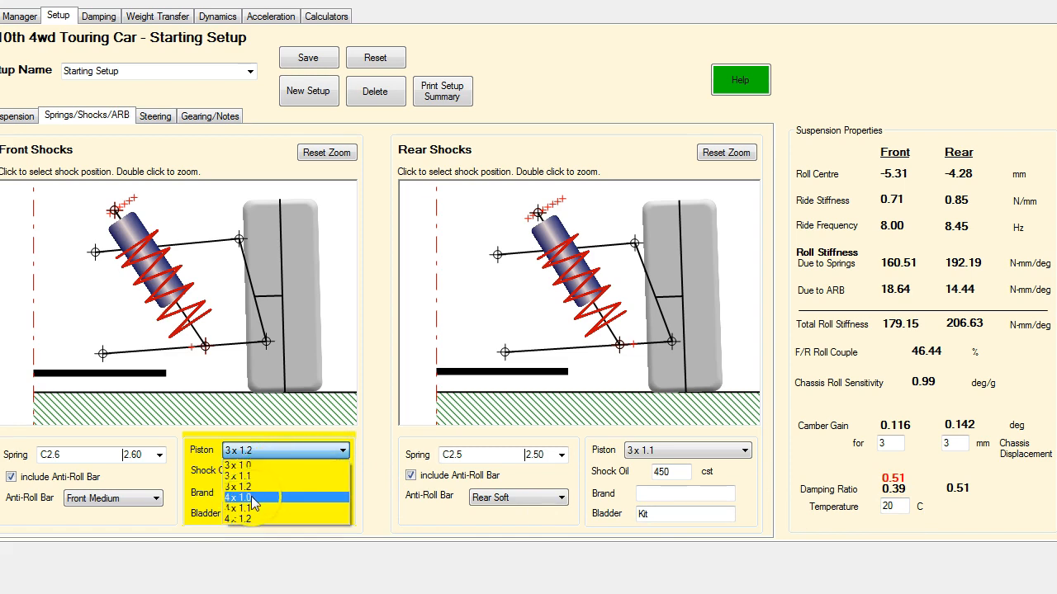
pyautogui.click(238, 498)
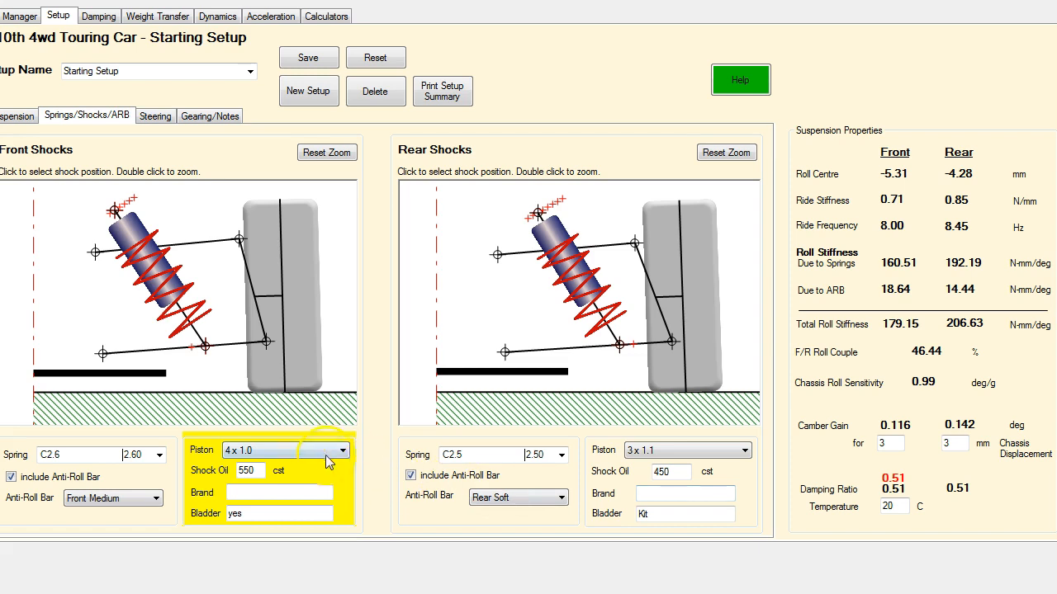
pyautogui.click(341, 449)
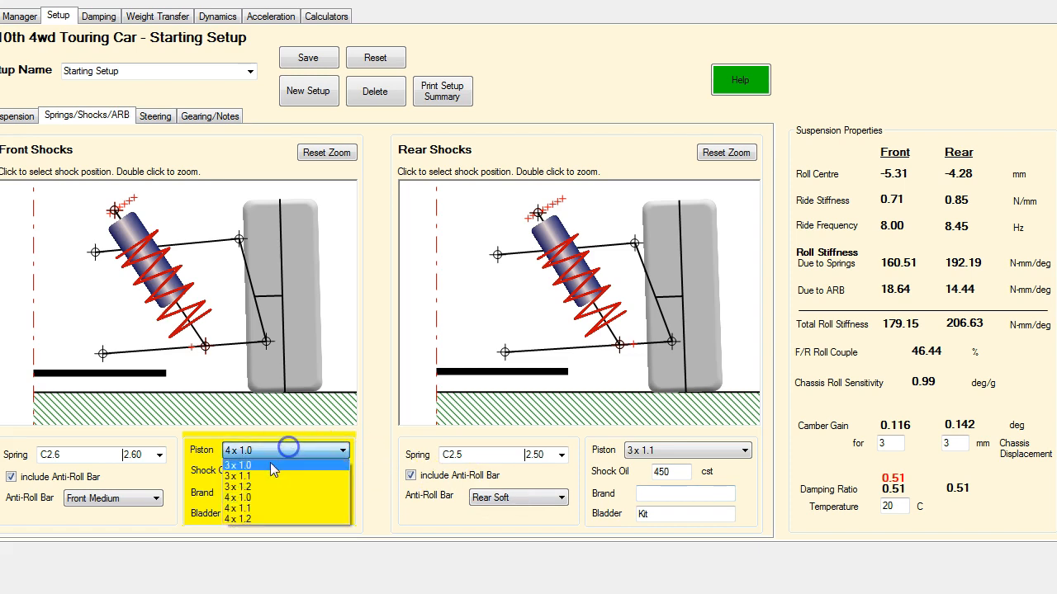
pyautogui.click(238, 466)
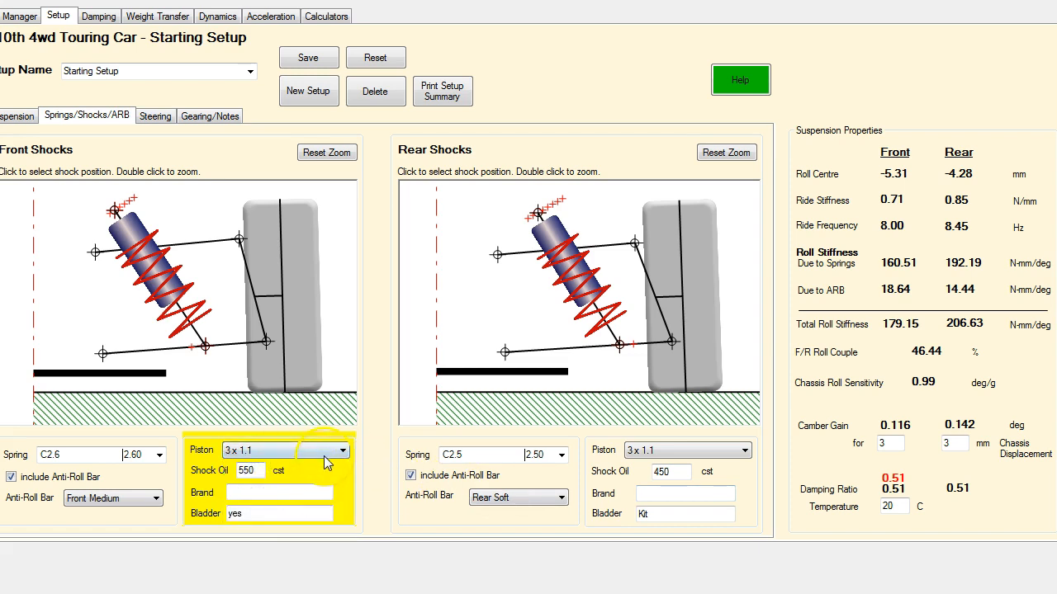
pyautogui.click(284, 449)
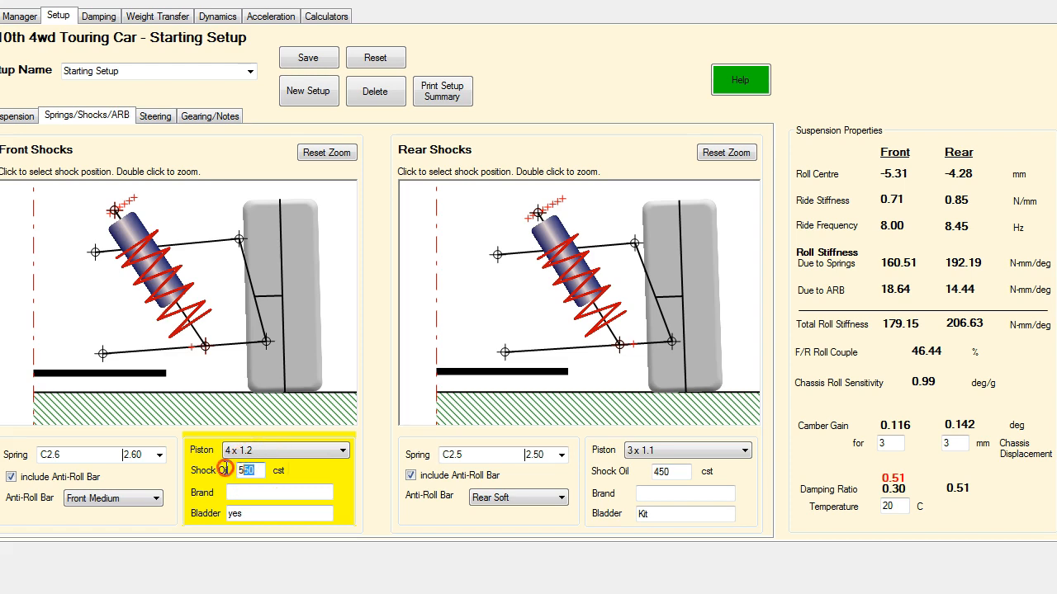
# Step: Set front shock oil to 1000 cst (damping ratio 0.39) and head to Damping, triggering the unsaved-changes warning
pyautogui.rightClick(248, 471)
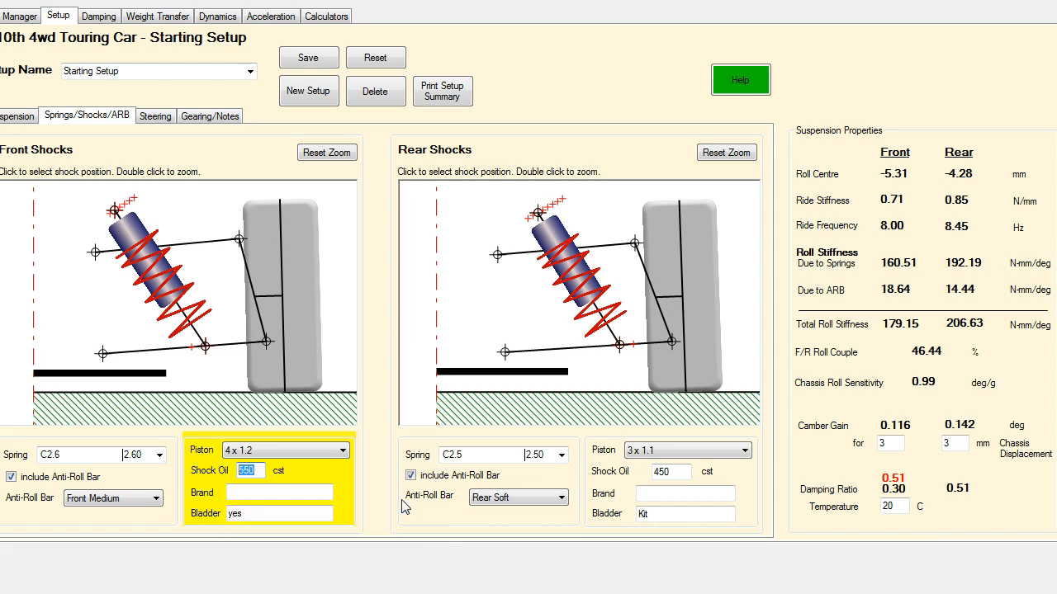
pyautogui.write('1000')
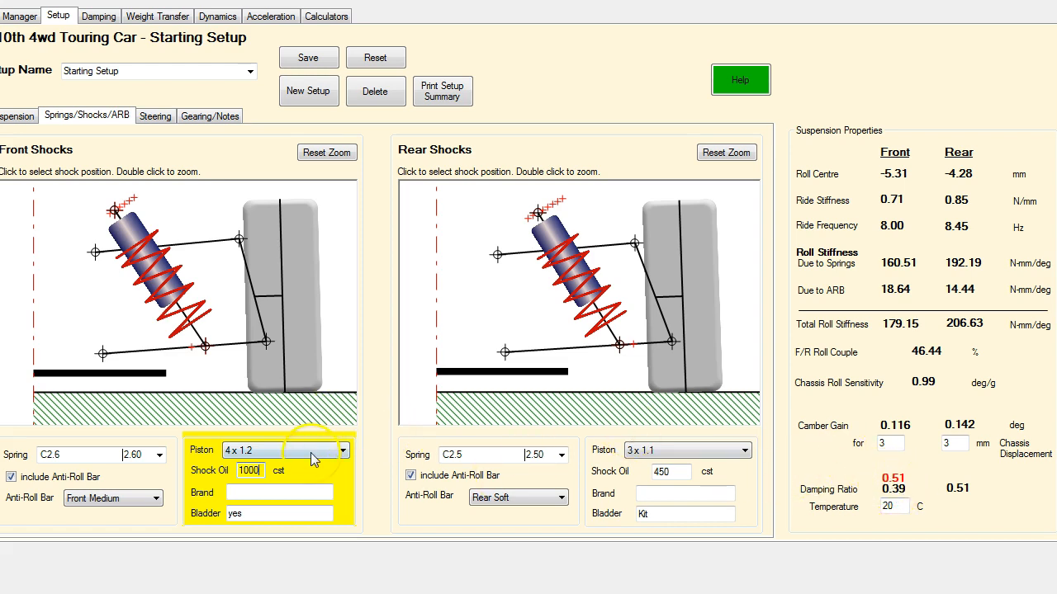
pyautogui.click(343, 449)
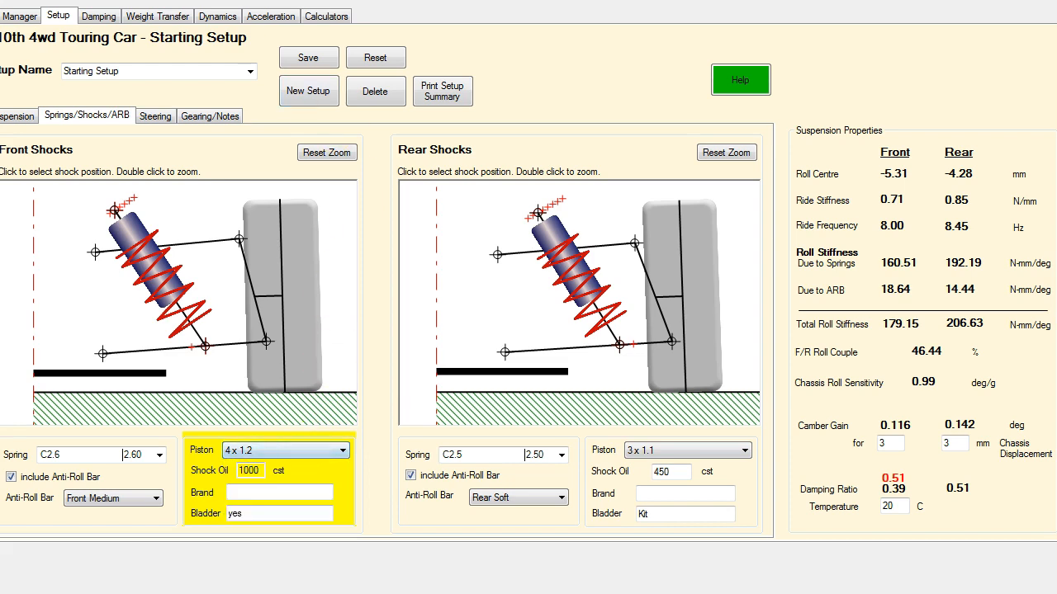
pyautogui.click(99, 17)
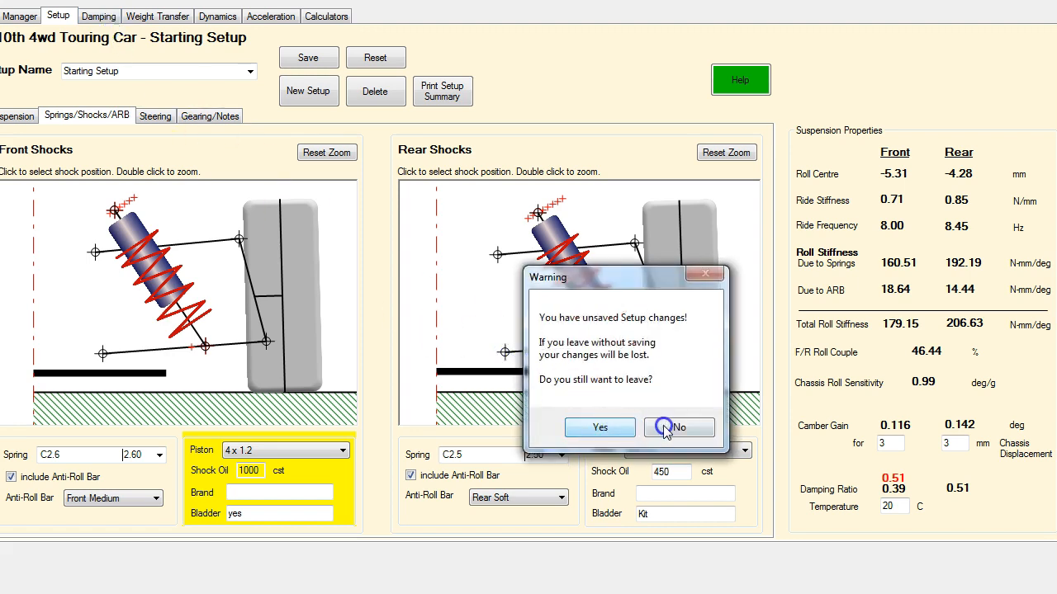
pyautogui.click(599, 428)
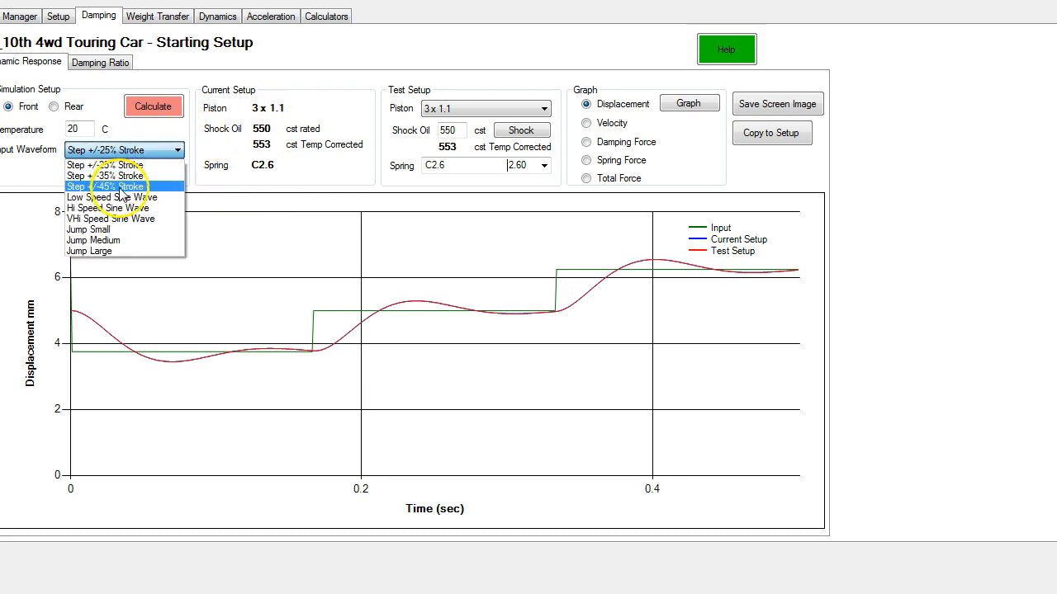
pyautogui.click(107, 185)
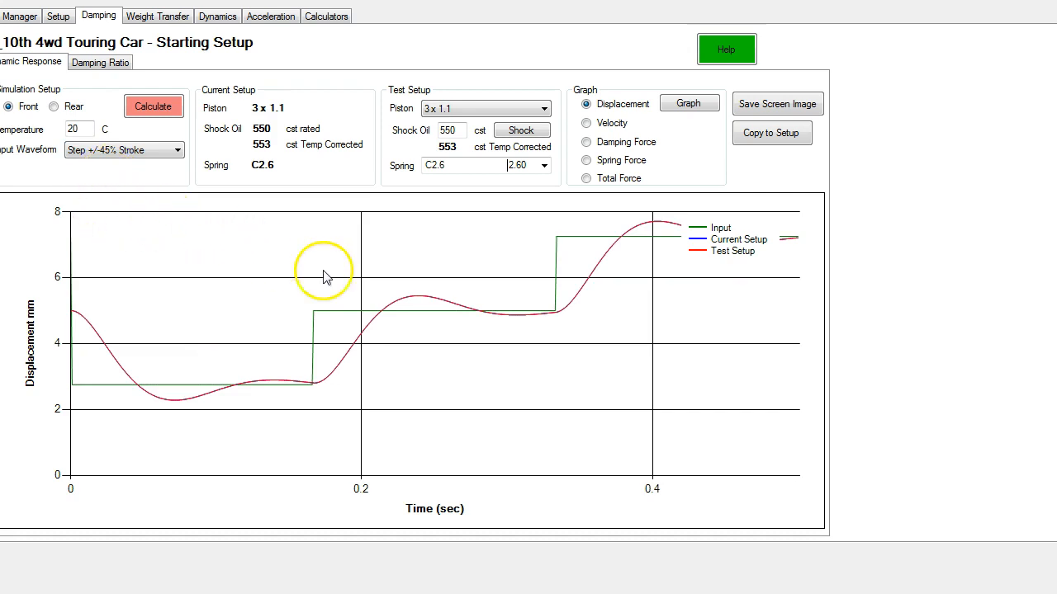
pyautogui.moveTo(300, 381)
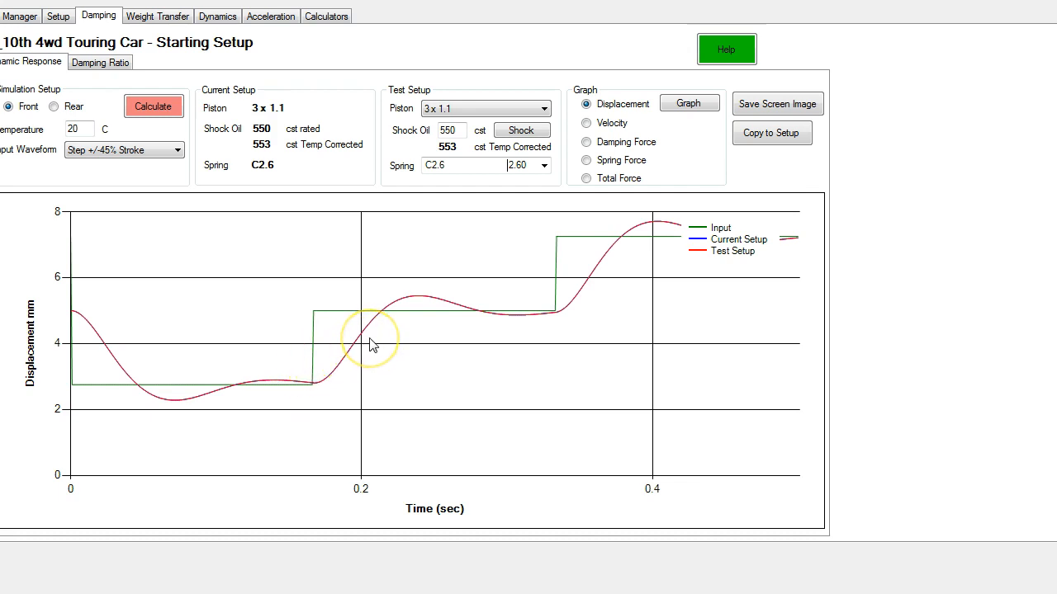
pyautogui.moveTo(254, 246)
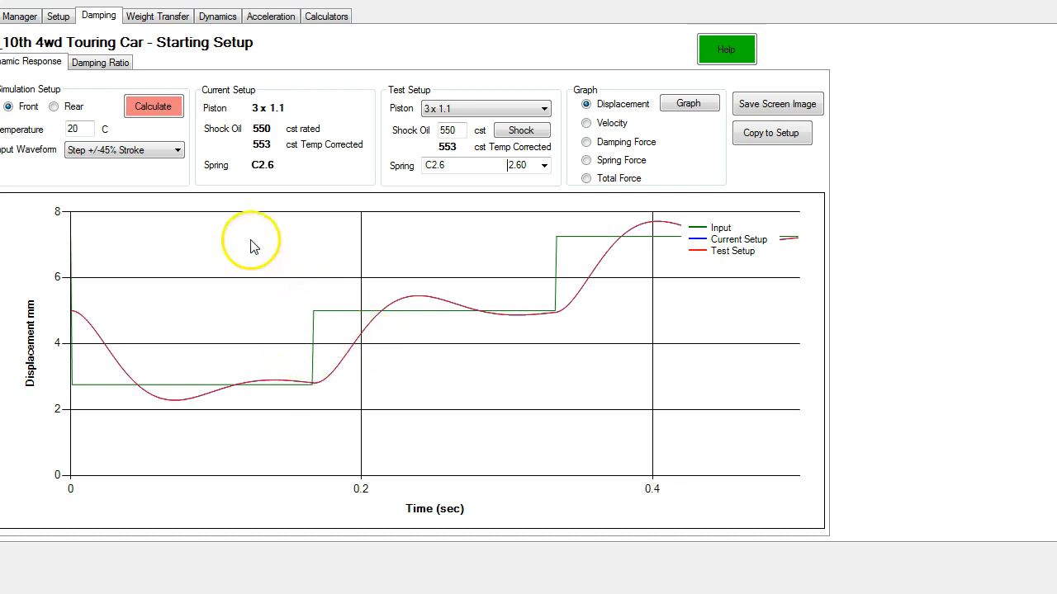
pyautogui.moveTo(90, 322)
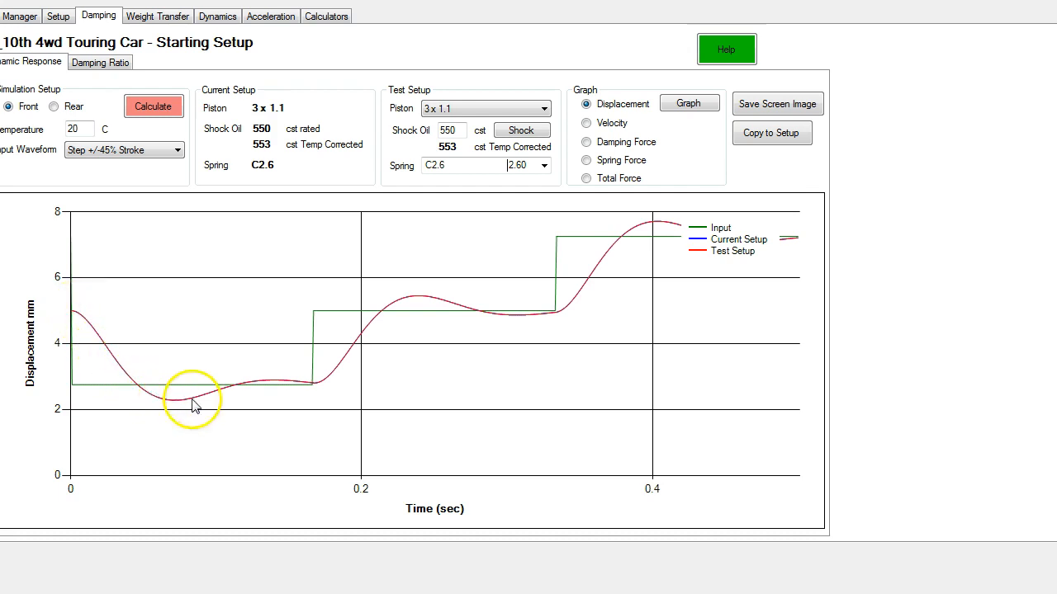
pyautogui.moveTo(462, 312)
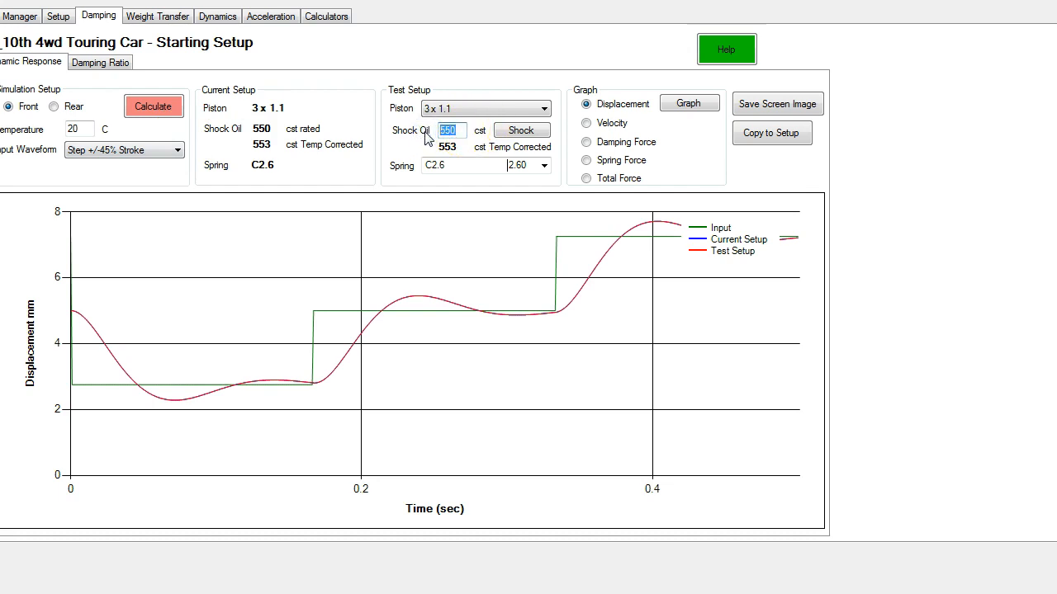
# Step: Set the test setup shock oil to 300 cst so its displacement curve overshoots the current setup's
pyautogui.write('300')
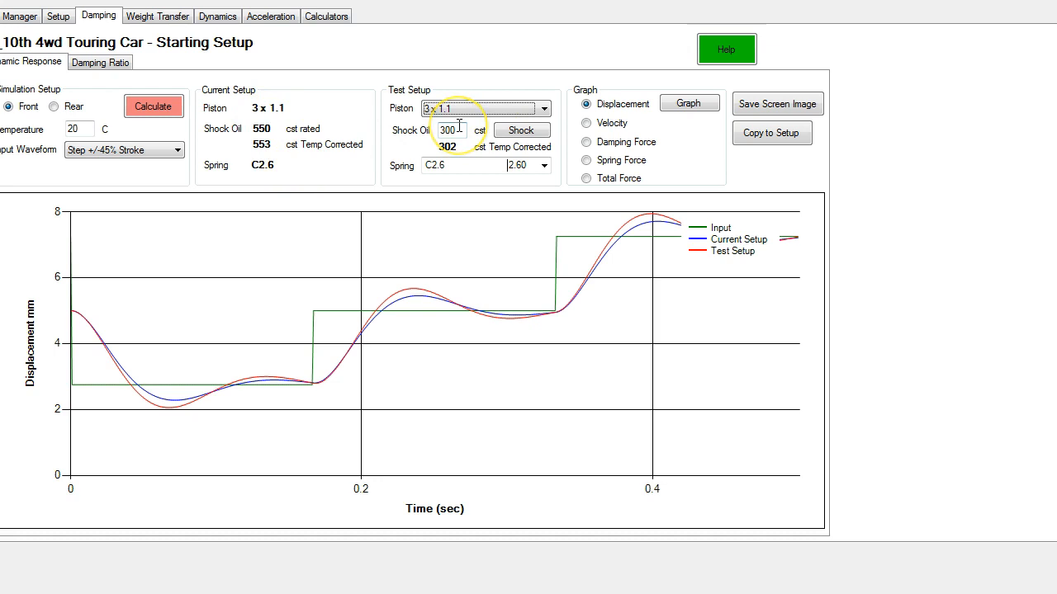
pyautogui.moveTo(401, 254)
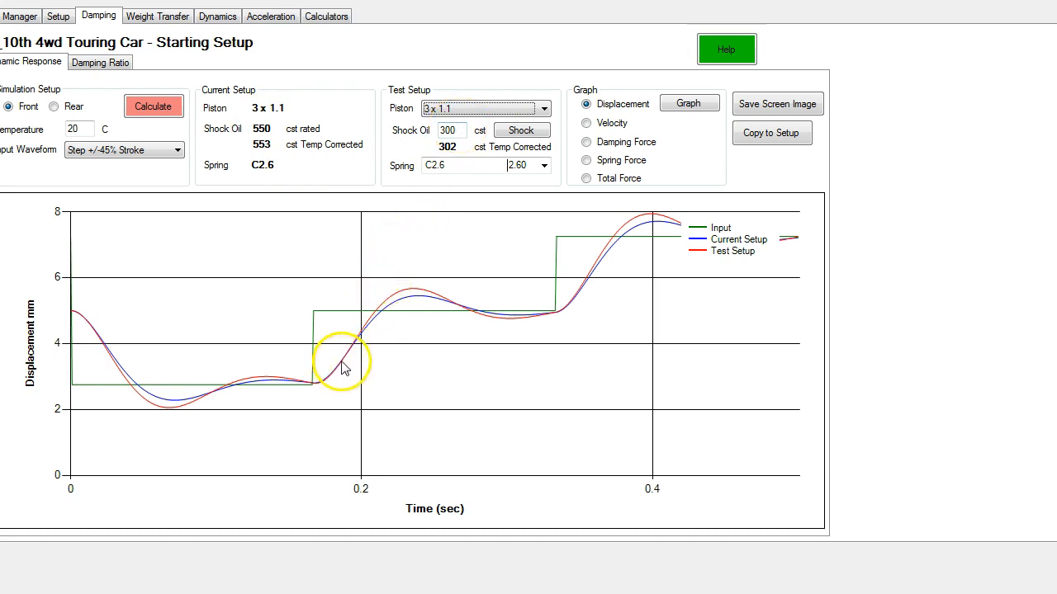
pyautogui.moveTo(416, 294)
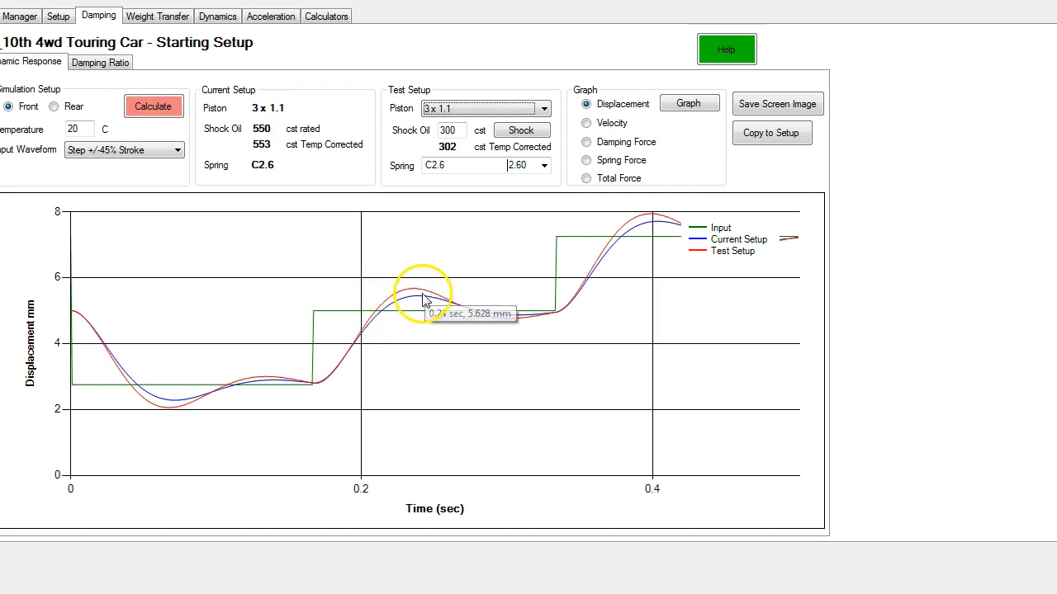
pyautogui.moveTo(376, 320)
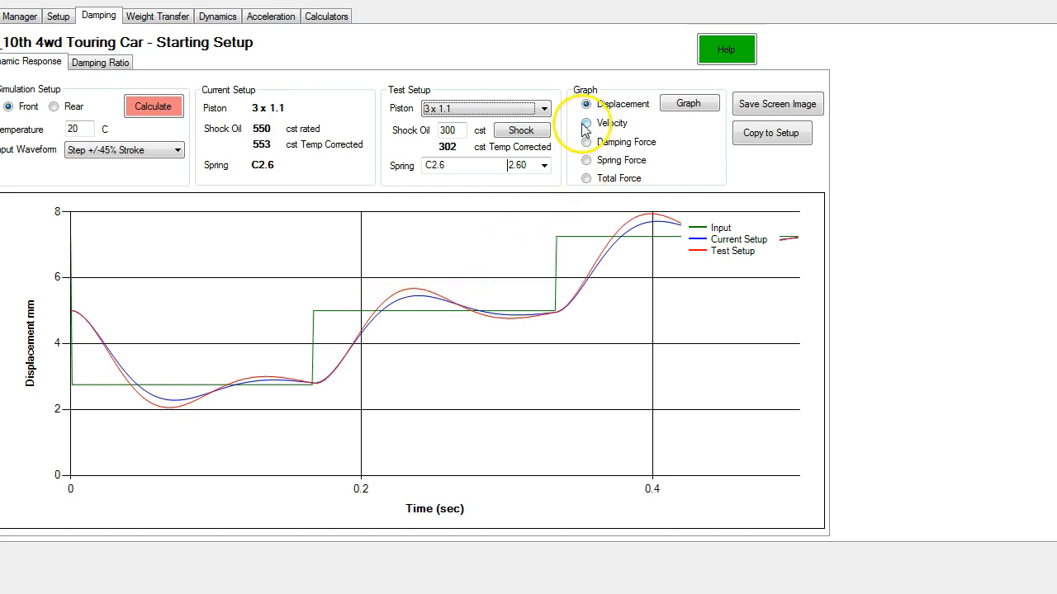
# Step: Graph wheel velocity, then total spring plus damping force, for the current and test setups
pyautogui.click(586, 122)
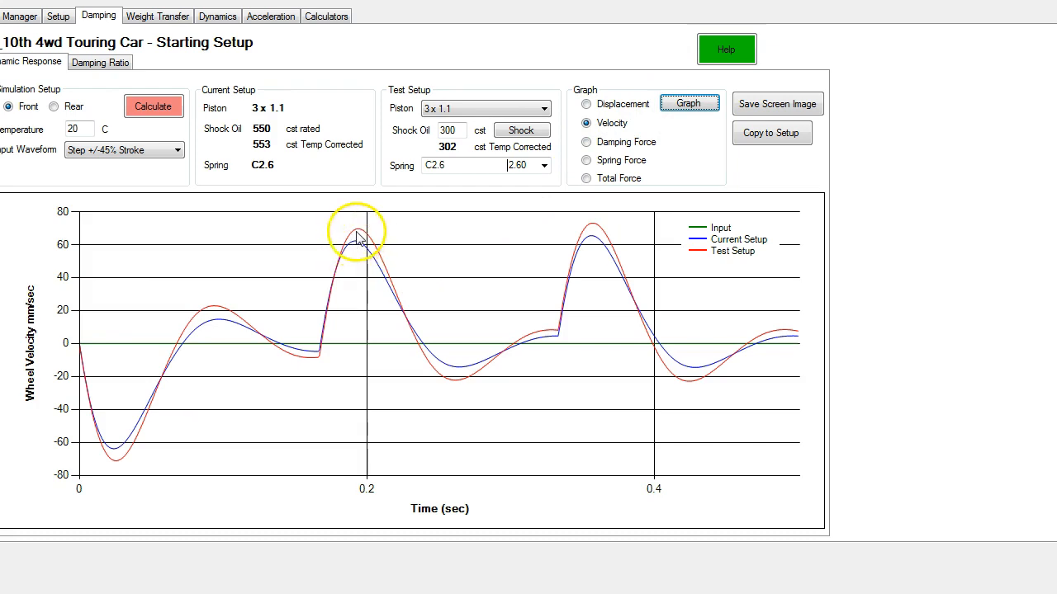
pyautogui.moveTo(586, 142)
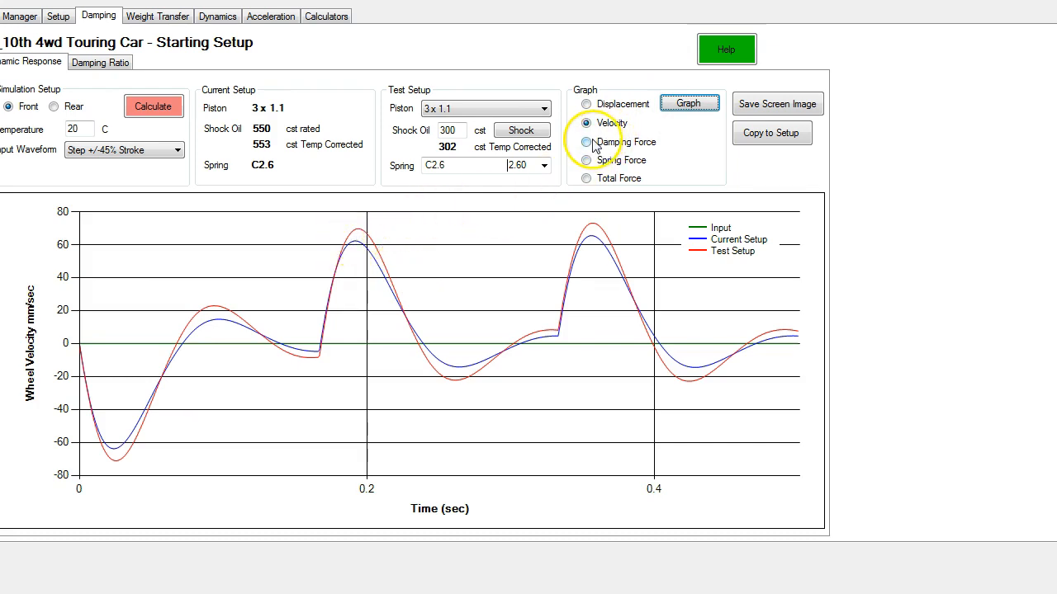
pyautogui.moveTo(586, 179)
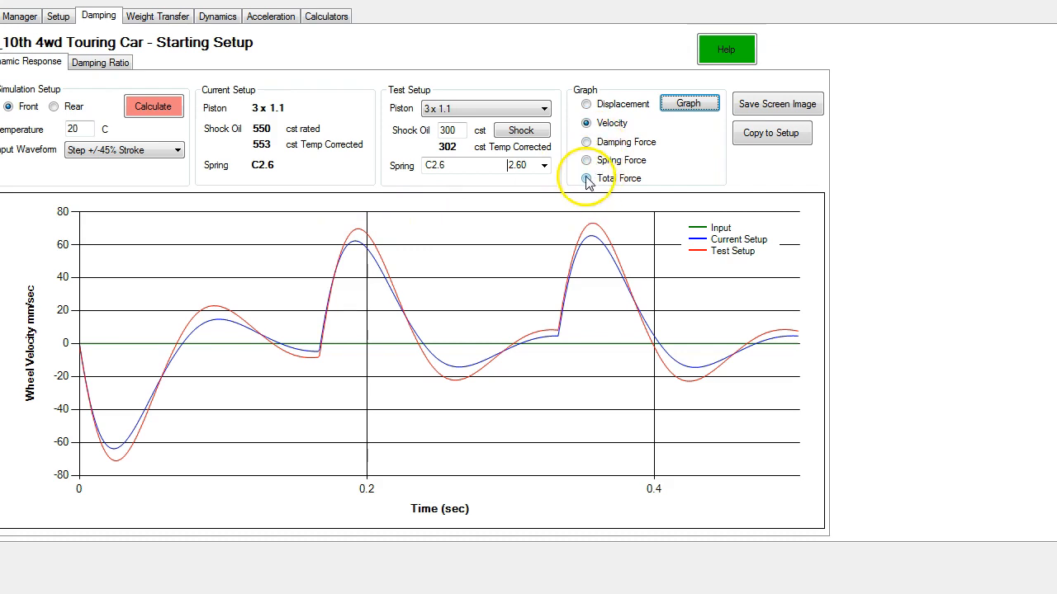
pyautogui.click(587, 179)
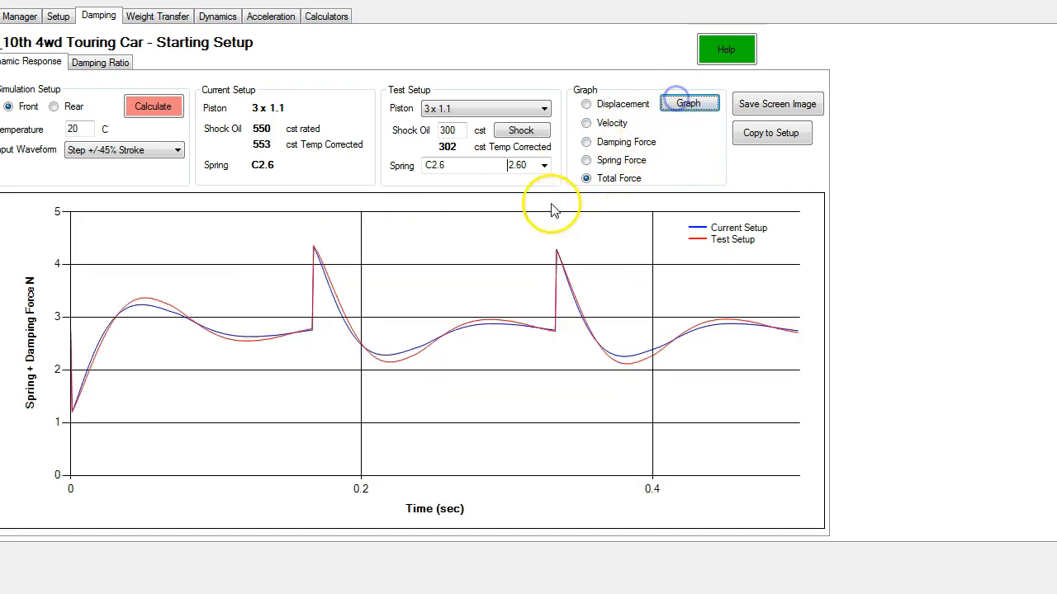
pyautogui.moveTo(641, 123)
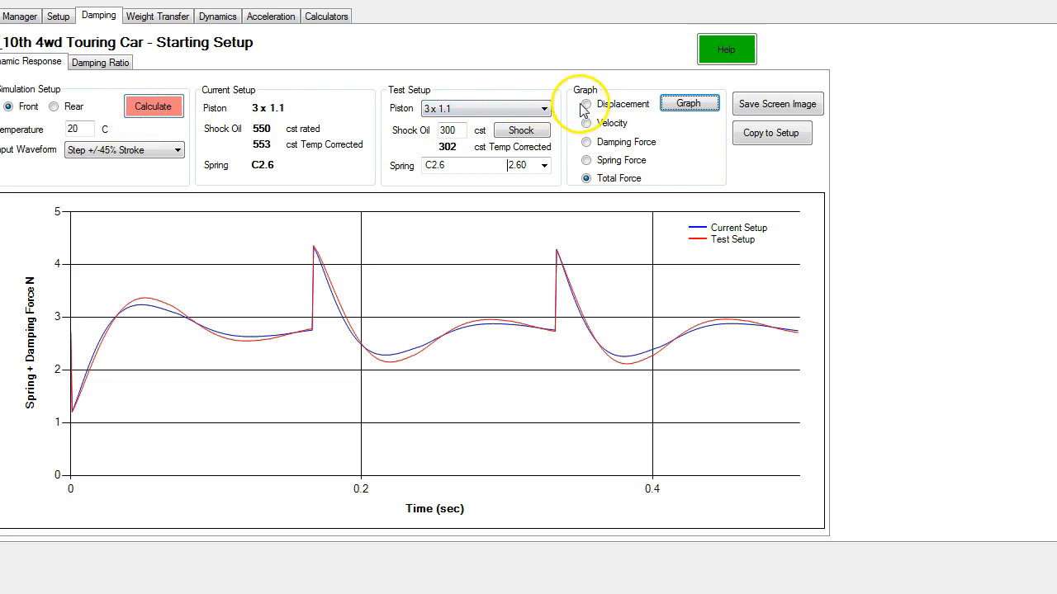
# Step: Return to the displacement plot and set test shock oil to 800 cst, curves nearly overlapping
pyautogui.click(586, 104)
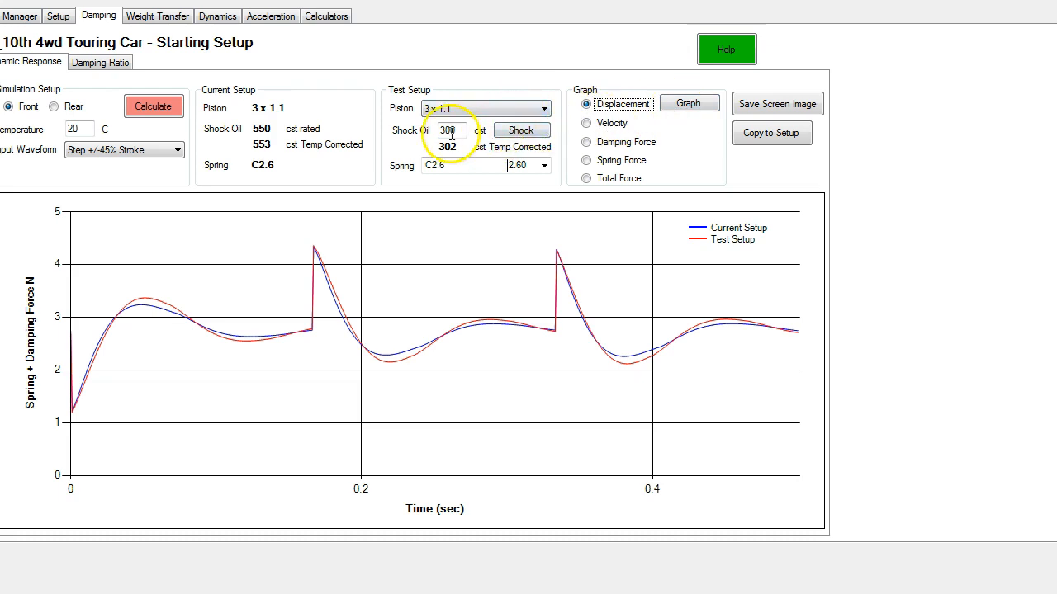
pyautogui.click(449, 128)
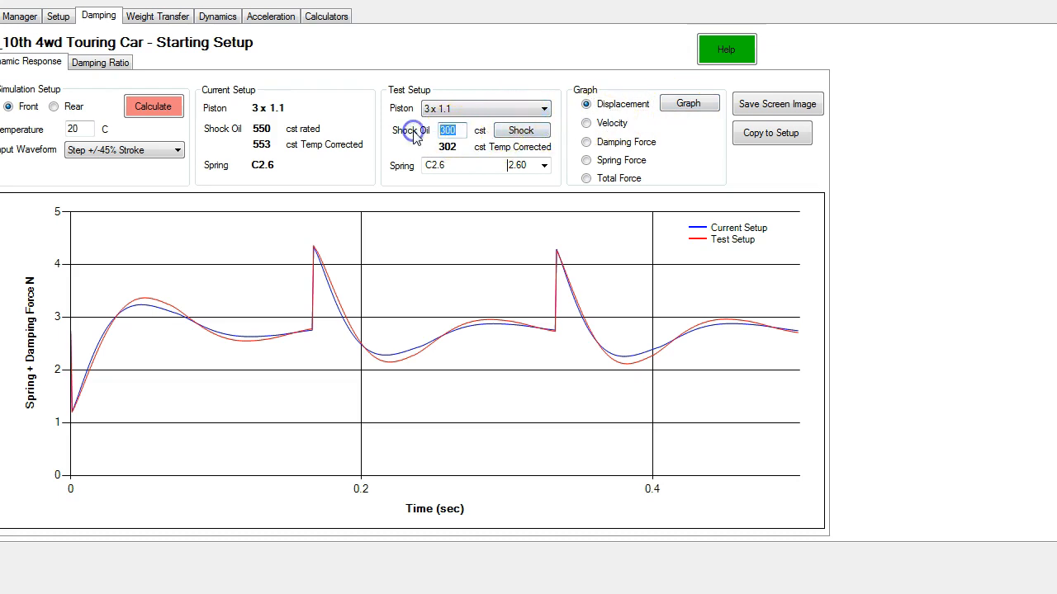
pyautogui.write('8100')
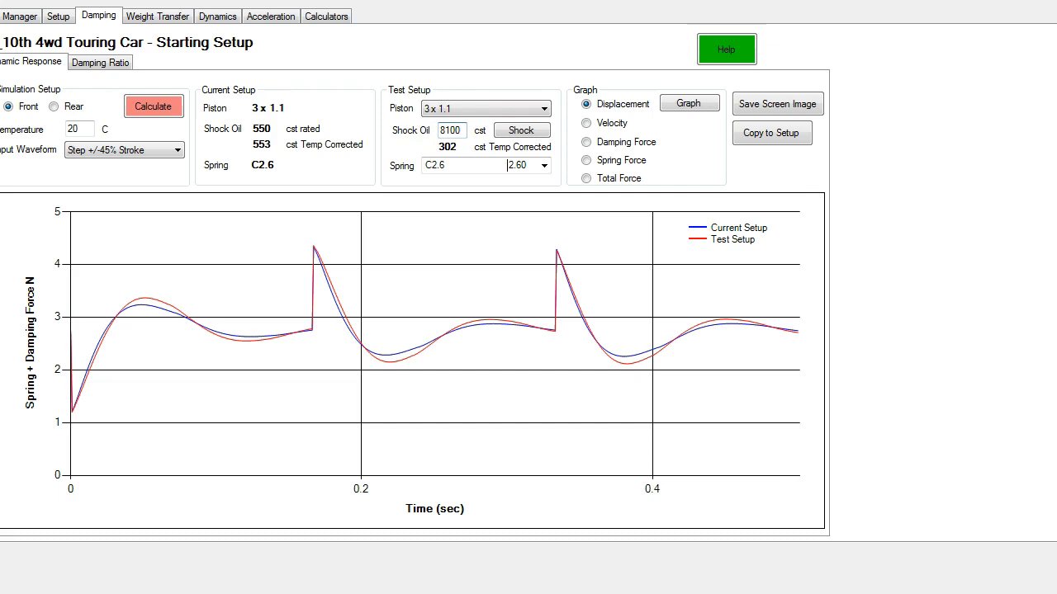
pyautogui.write('800')
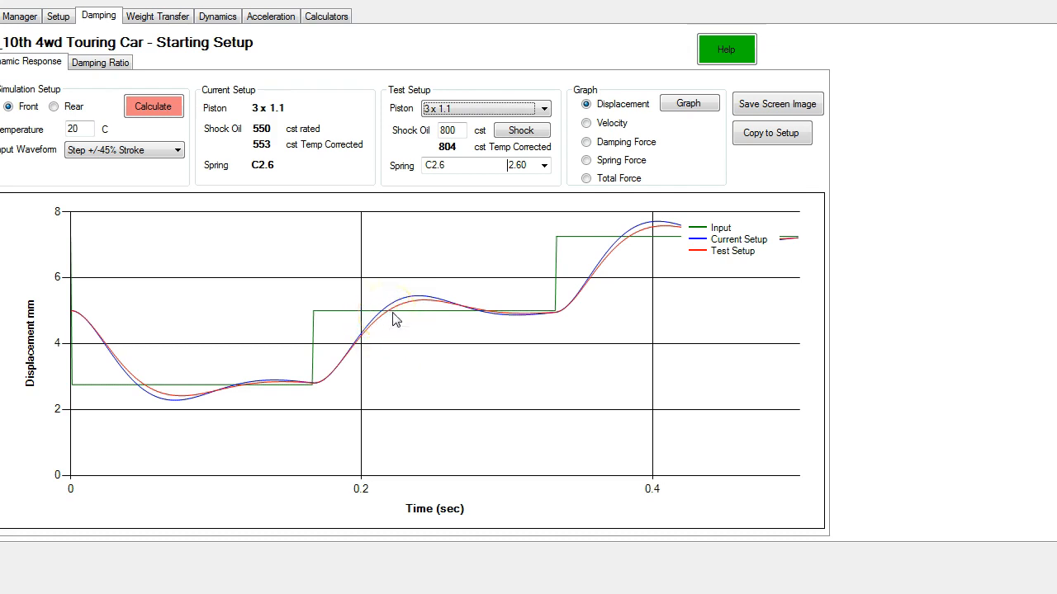
pyautogui.moveTo(393, 320)
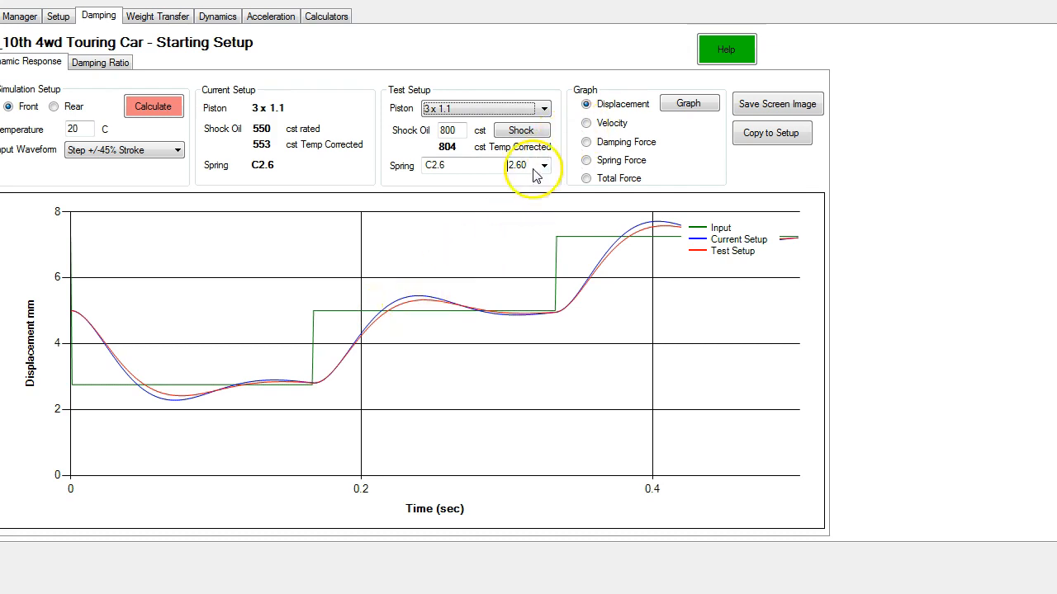
pyautogui.moveTo(397, 321)
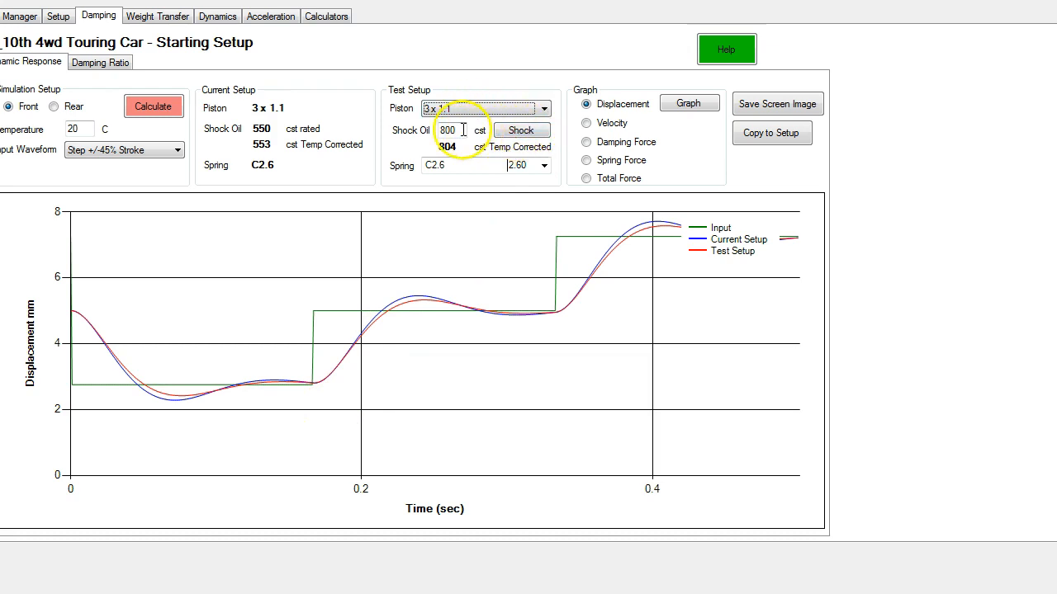
# Step: Try test shock oil 55, restore 550 cst, and pick the 3 x 1.0 test piston
pyautogui.write('55')
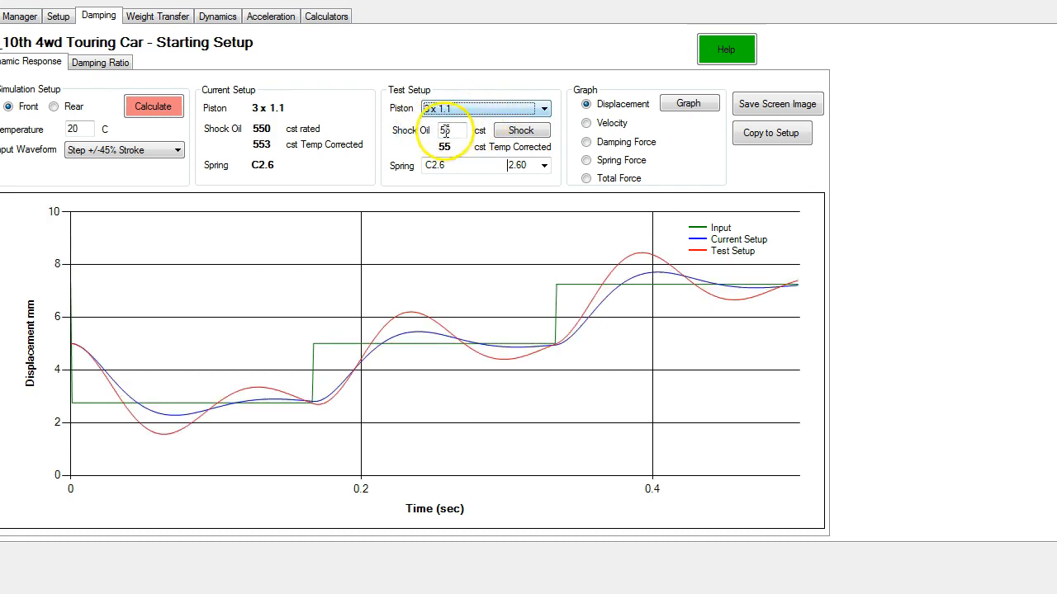
pyautogui.click(152, 106)
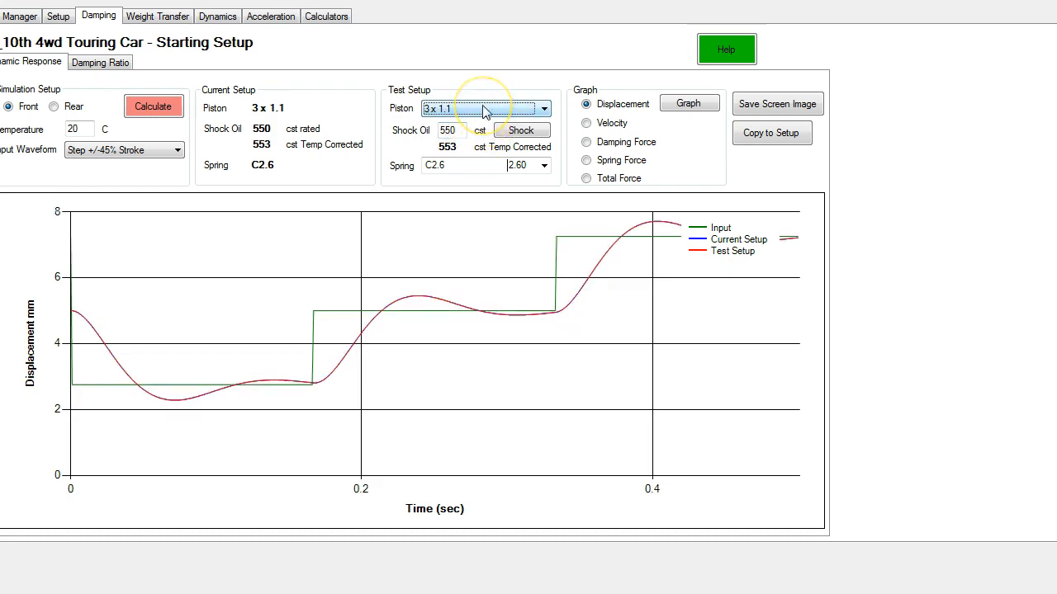
pyautogui.click(543, 109)
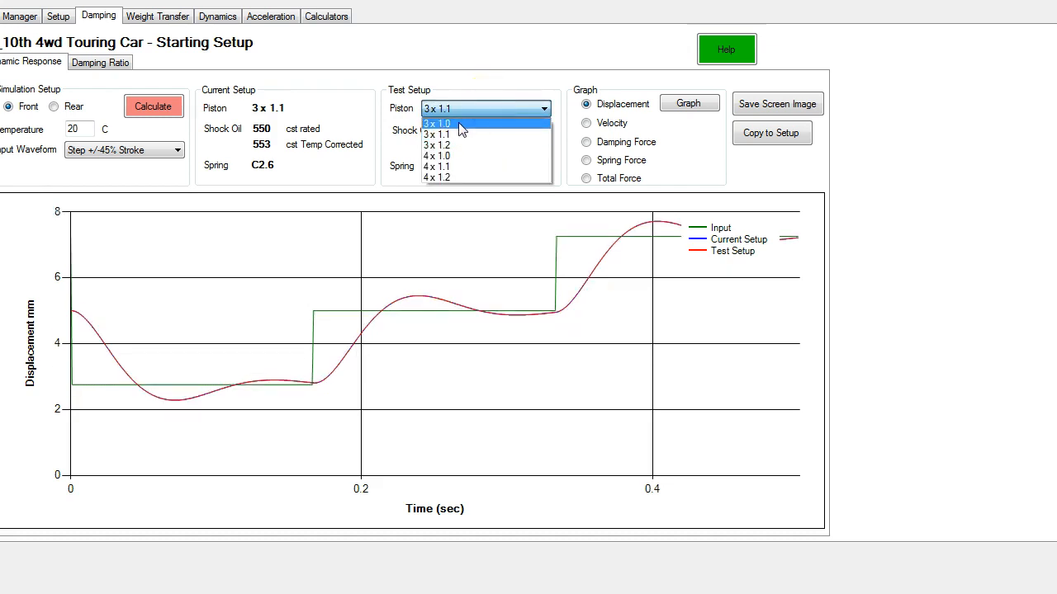
pyautogui.click(436, 124)
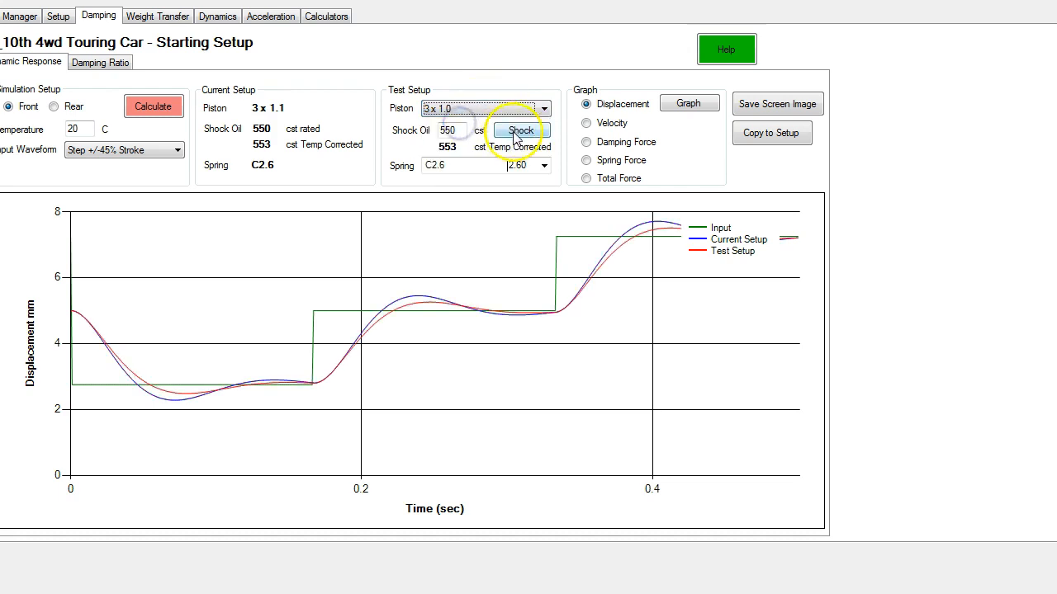
pyautogui.moveTo(453, 341)
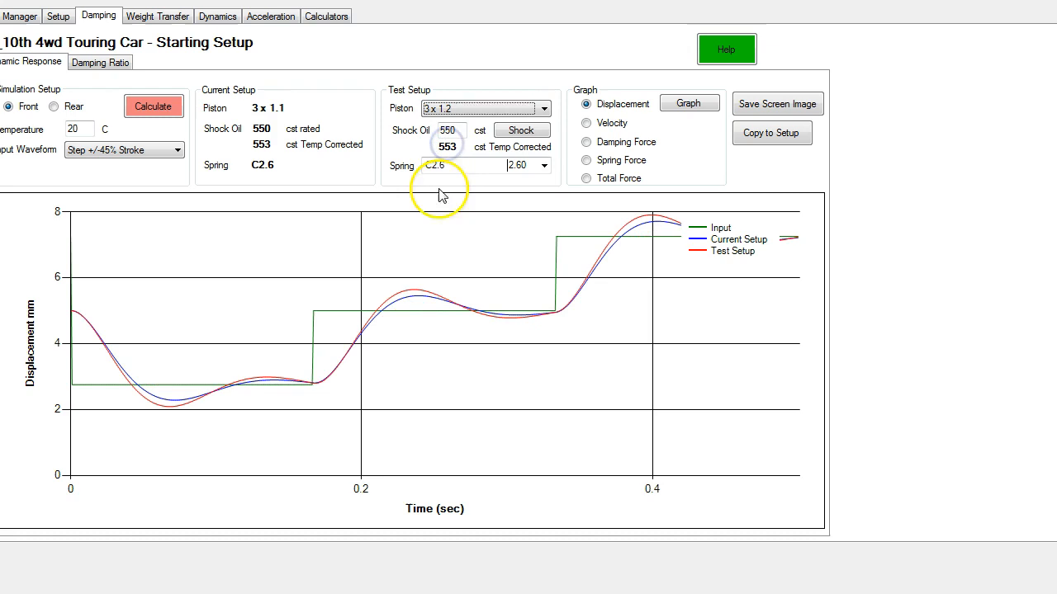
pyautogui.moveTo(393, 305)
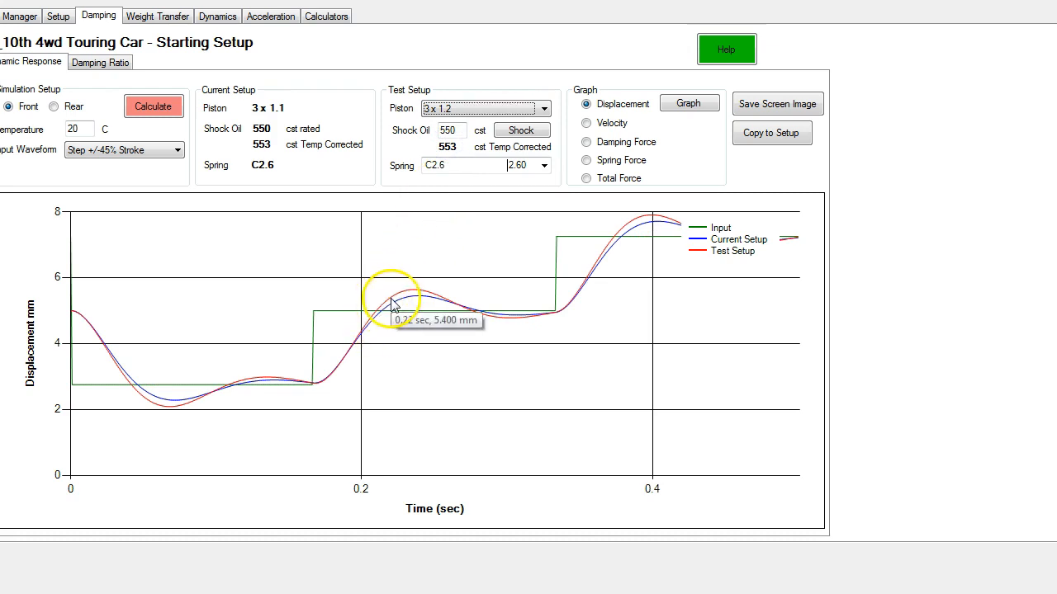
pyautogui.moveTo(383, 322)
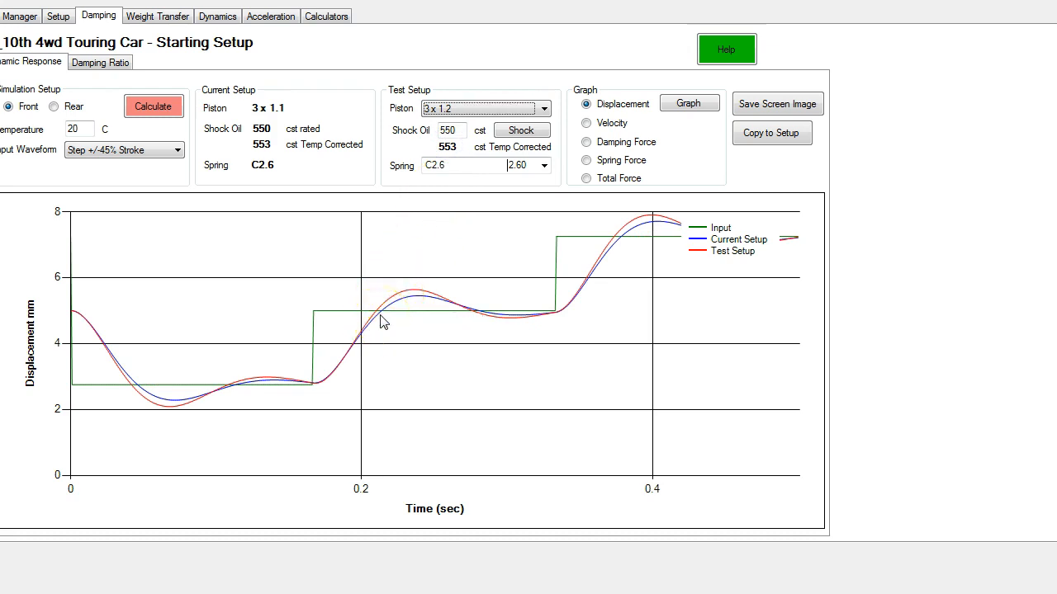
pyautogui.moveTo(373, 328)
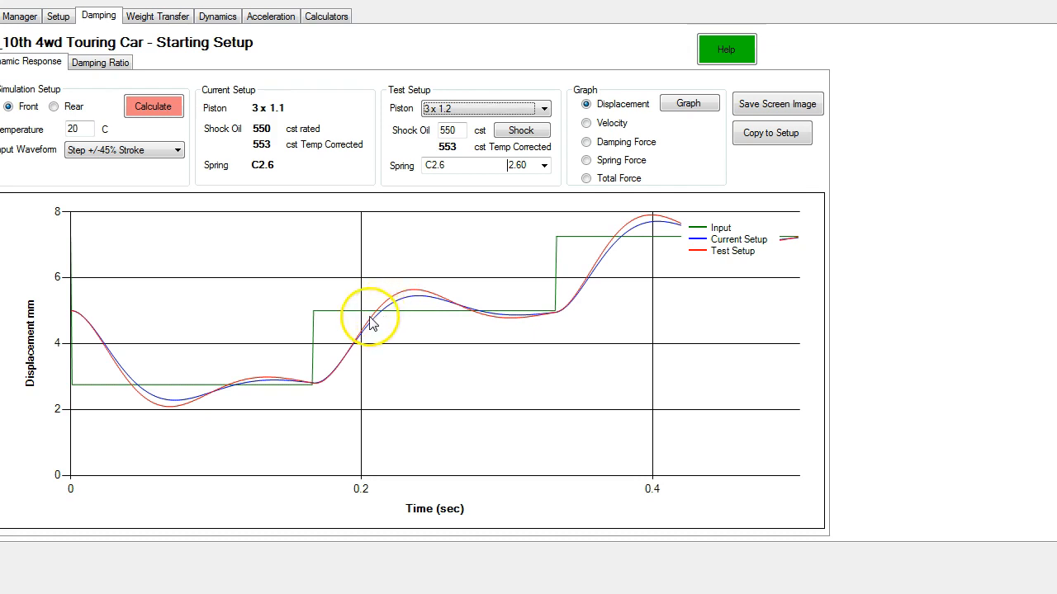
pyautogui.moveTo(383, 319)
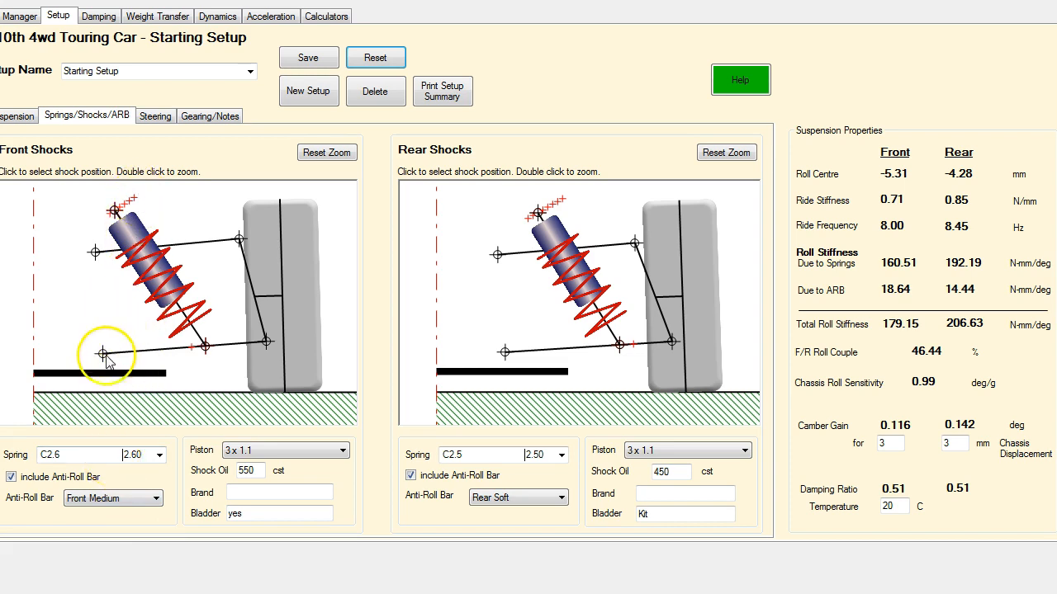
pyautogui.click(159, 456)
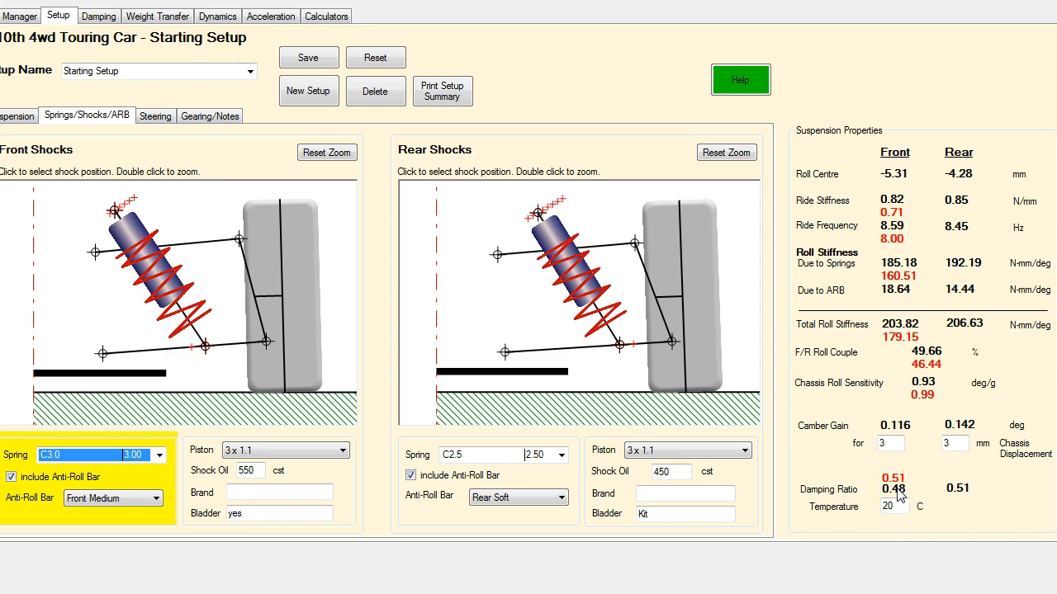
pyautogui.click(161, 289)
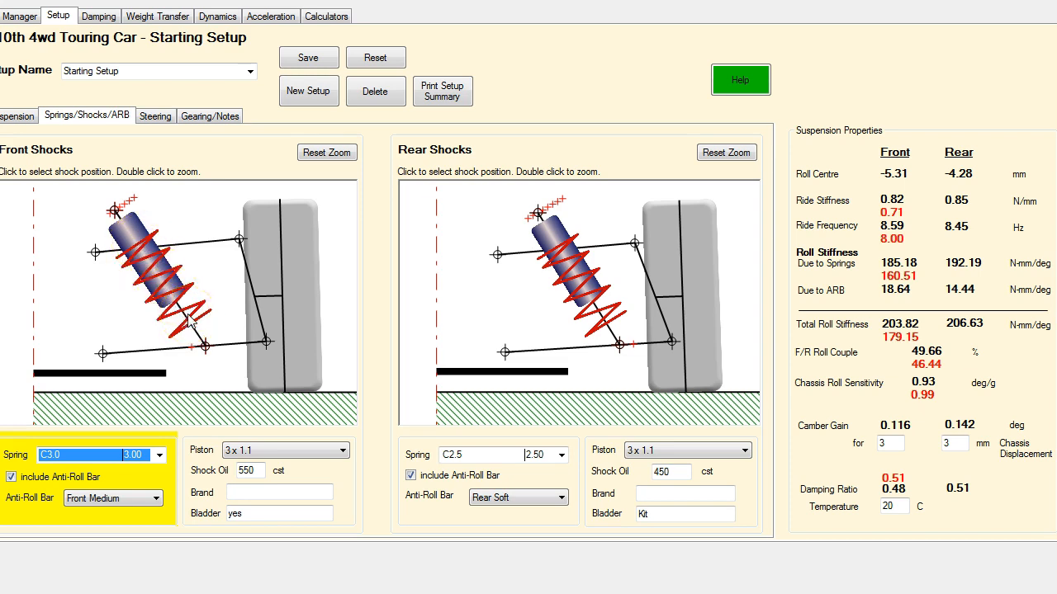
pyautogui.click(148, 248)
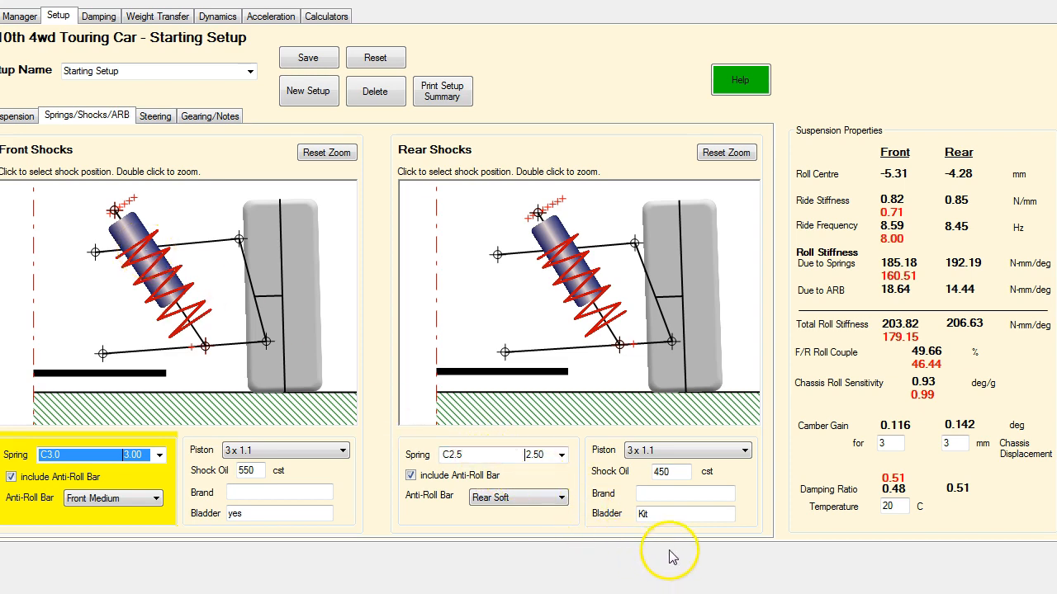
pyautogui.moveTo(900, 214)
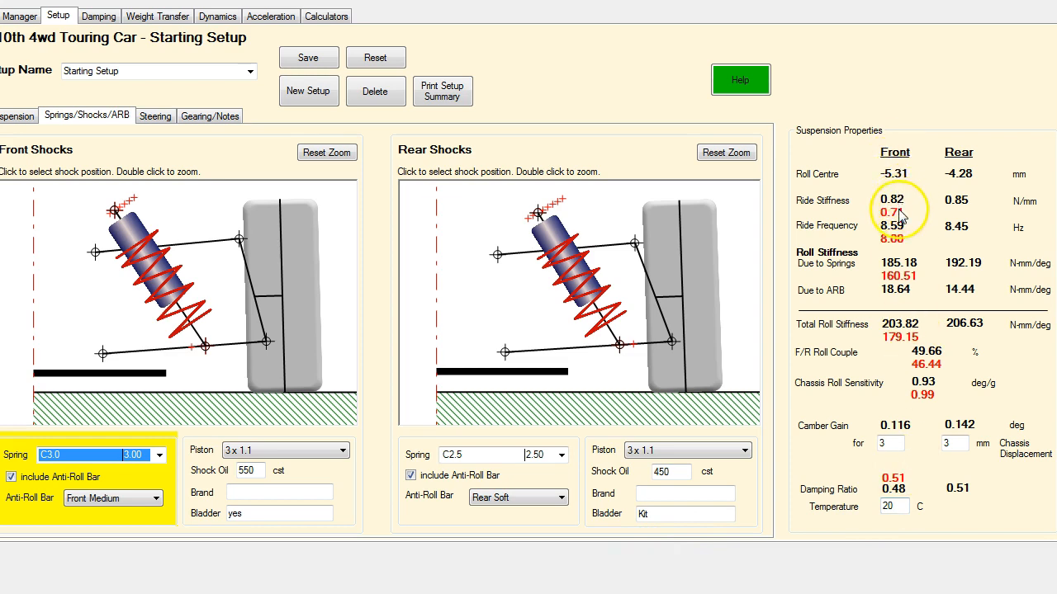
pyautogui.moveTo(922, 370)
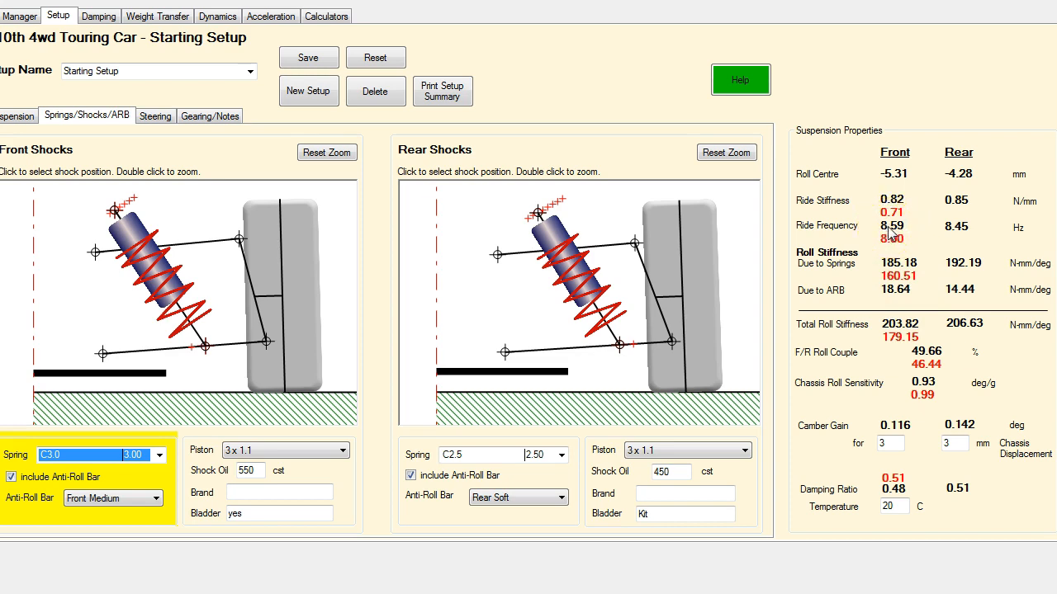
pyautogui.click(892, 224)
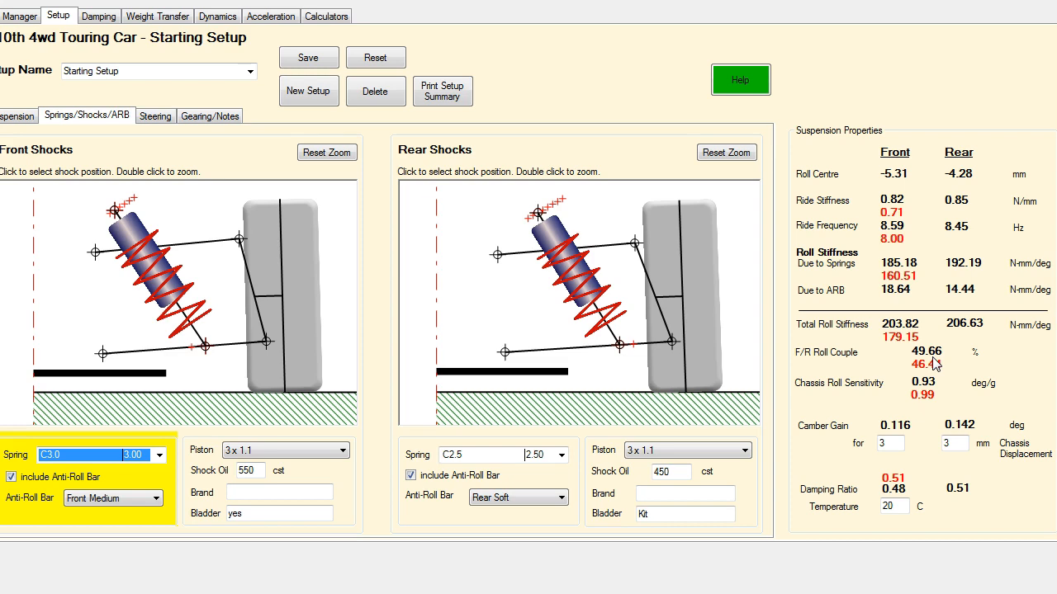
pyautogui.moveTo(938, 378)
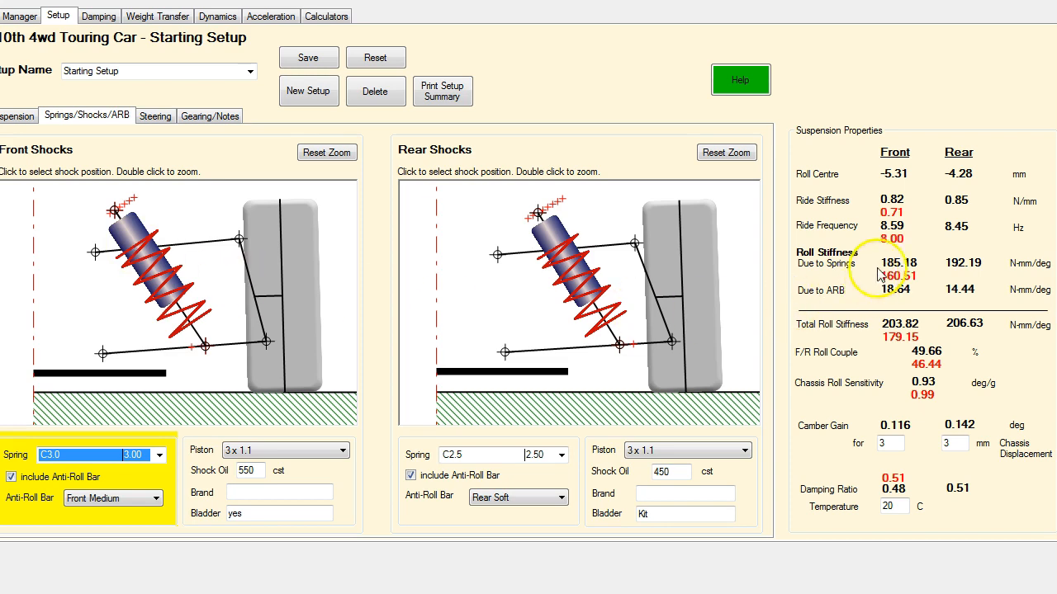
pyautogui.moveTo(971, 338)
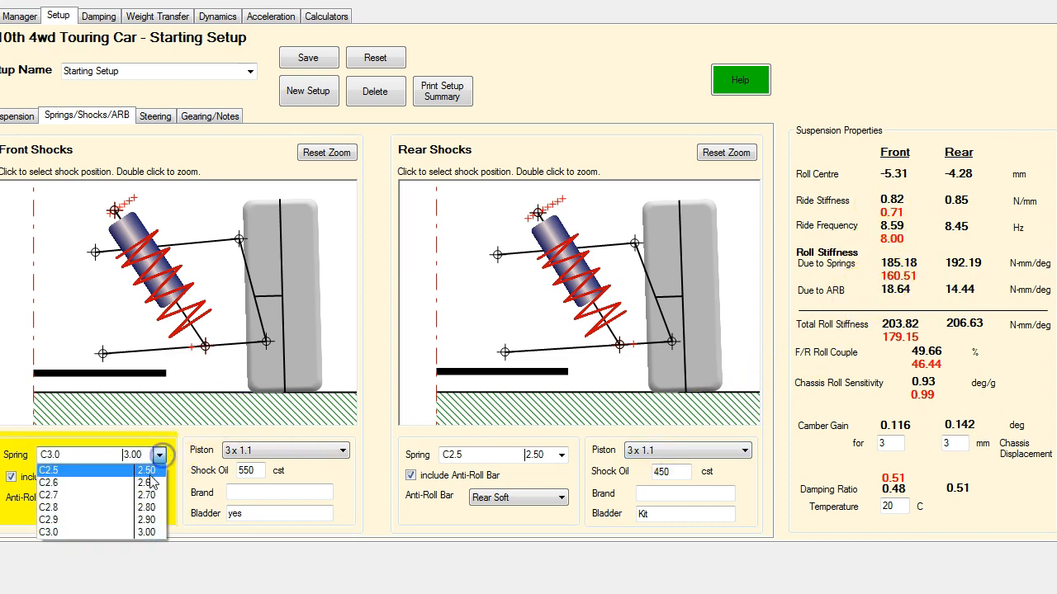
# Step: Set the front spring to C2.5 then C2.6 and move the front shock mounting, giving 0.83 ride stiffness
pyautogui.click(50, 469)
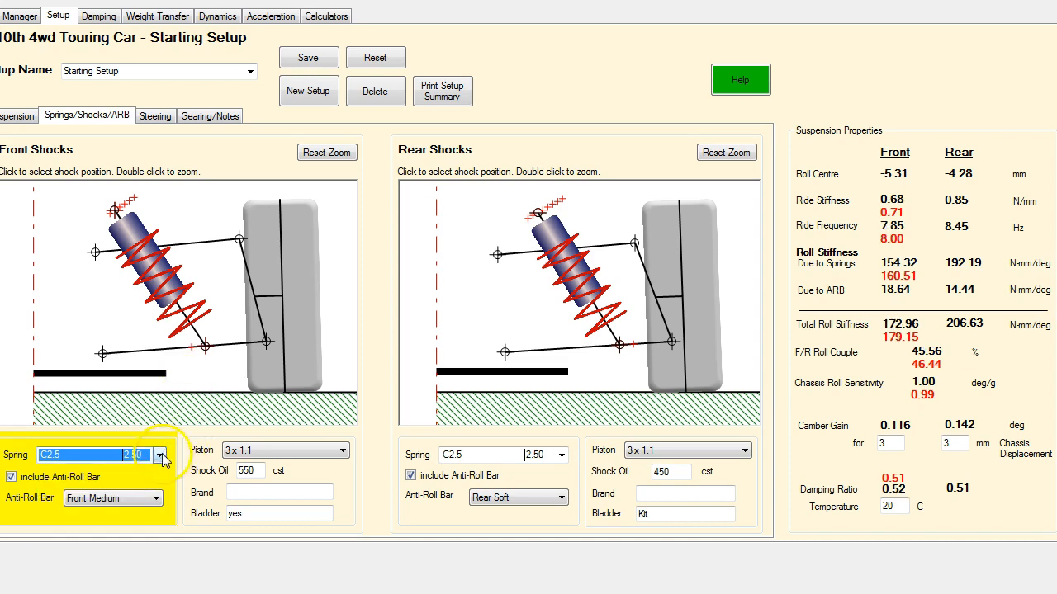
pyautogui.click(159, 452)
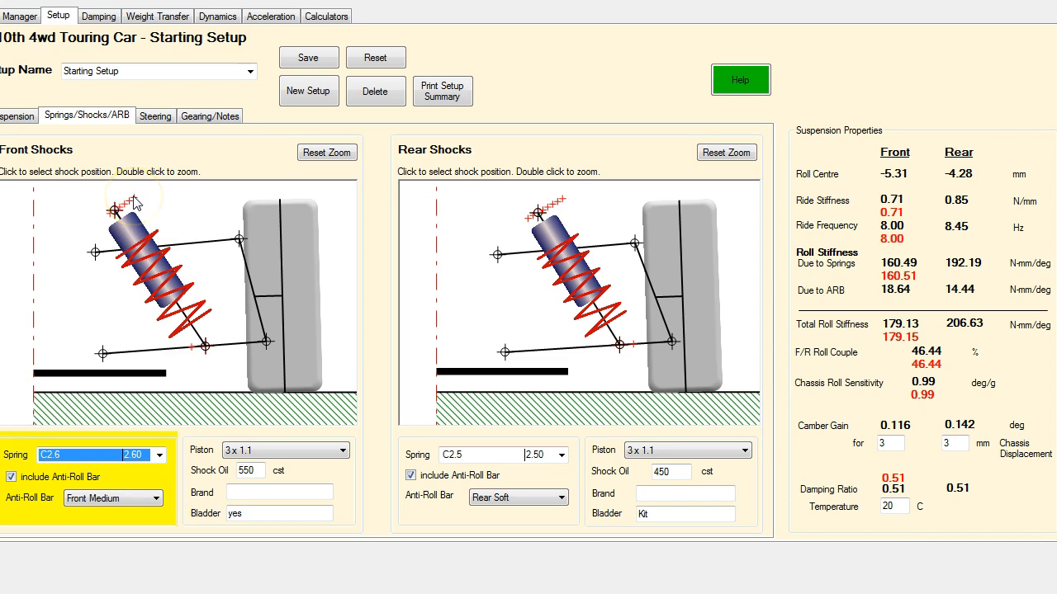
pyautogui.click(133, 198)
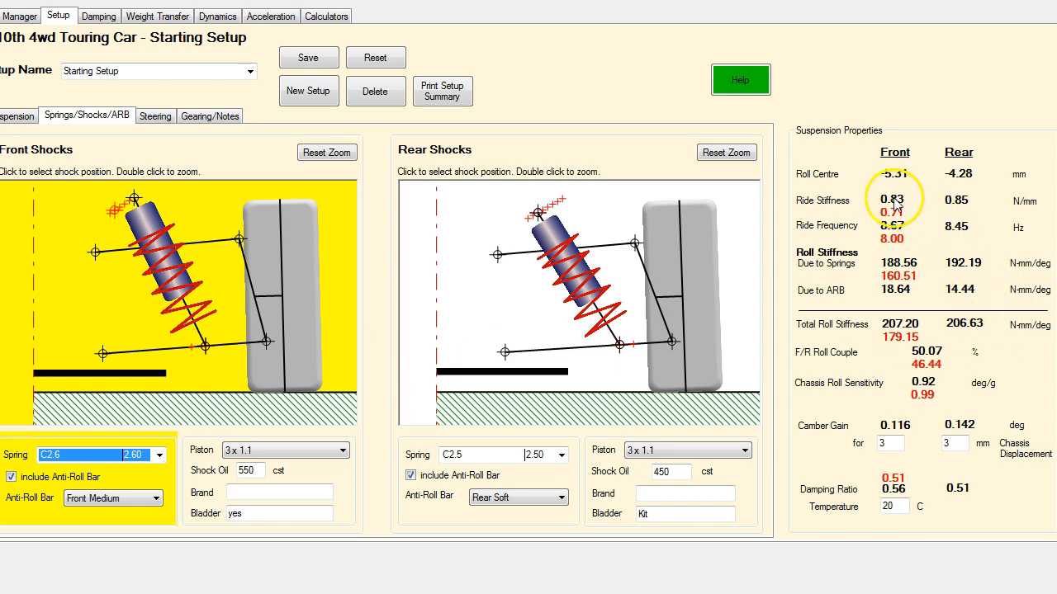
pyautogui.moveTo(894, 239)
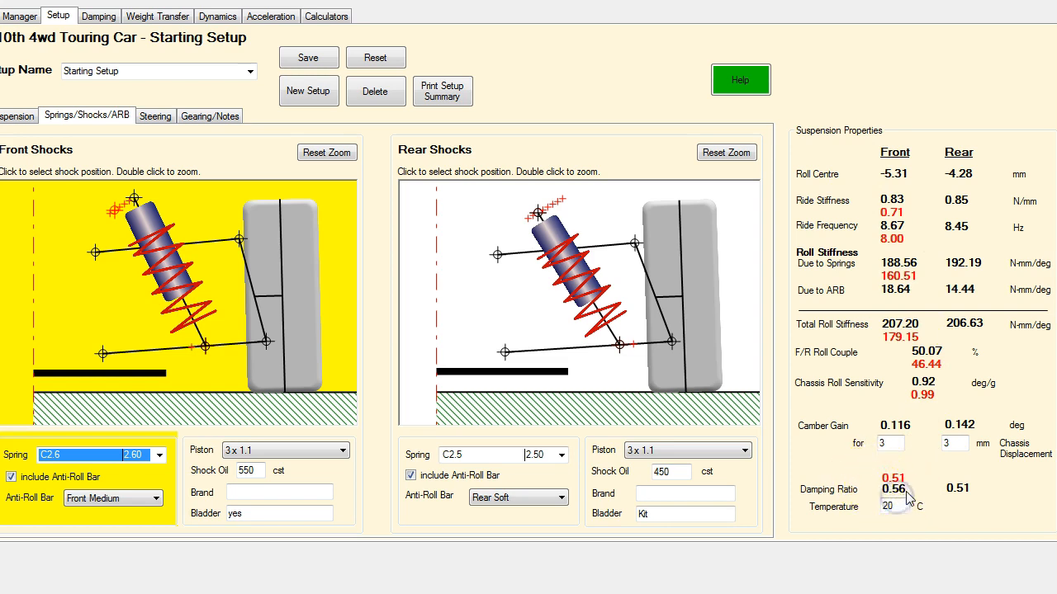
pyautogui.moveTo(876, 496)
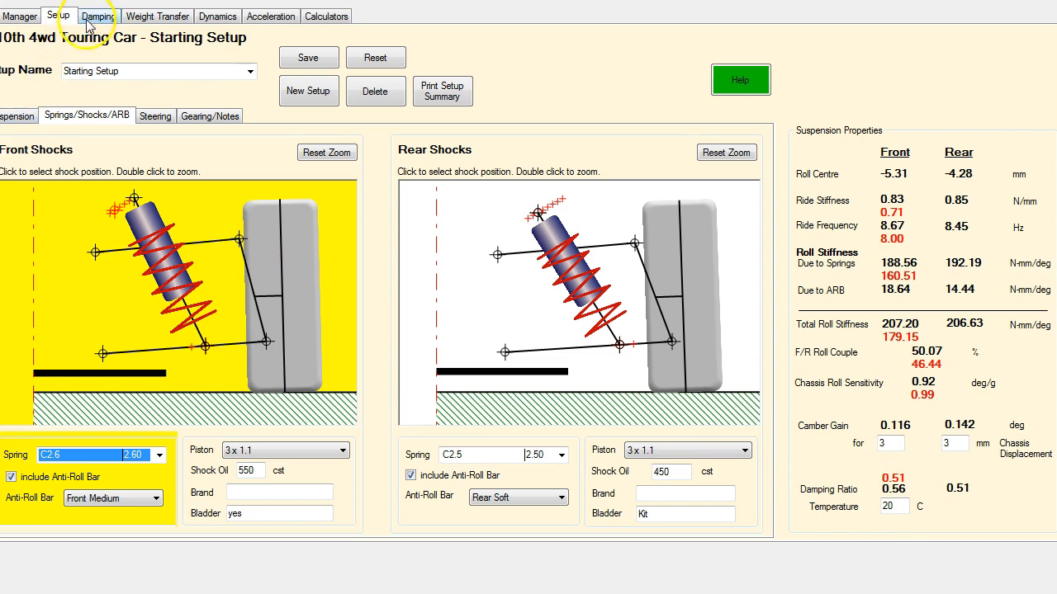
# Step: Go to Damping without saving, use a ±45% step stroke, and compare a C3.0 test spring against C2.6
pyautogui.click(99, 17)
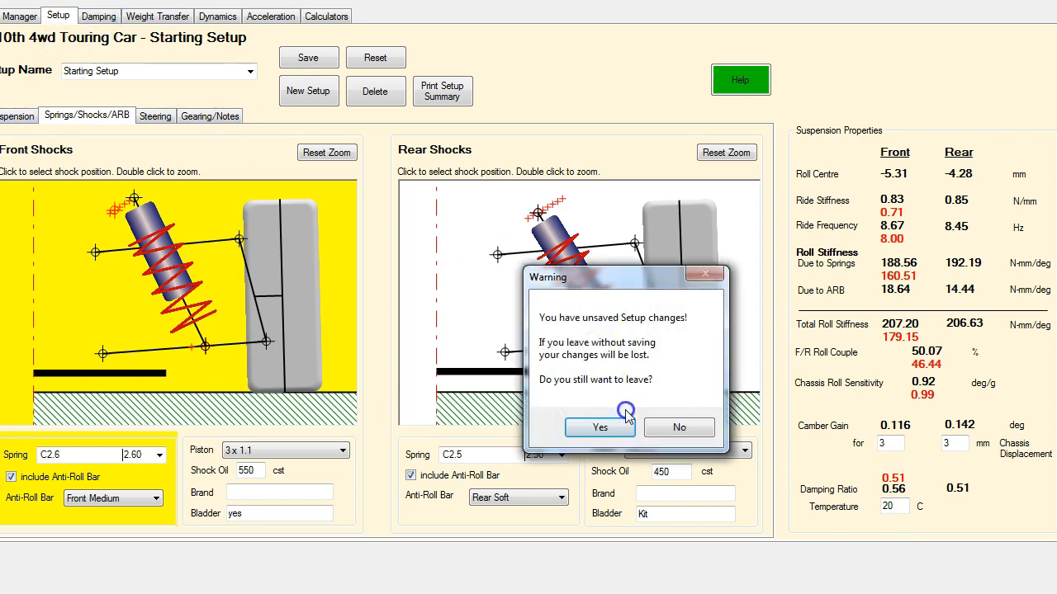
pyautogui.click(599, 426)
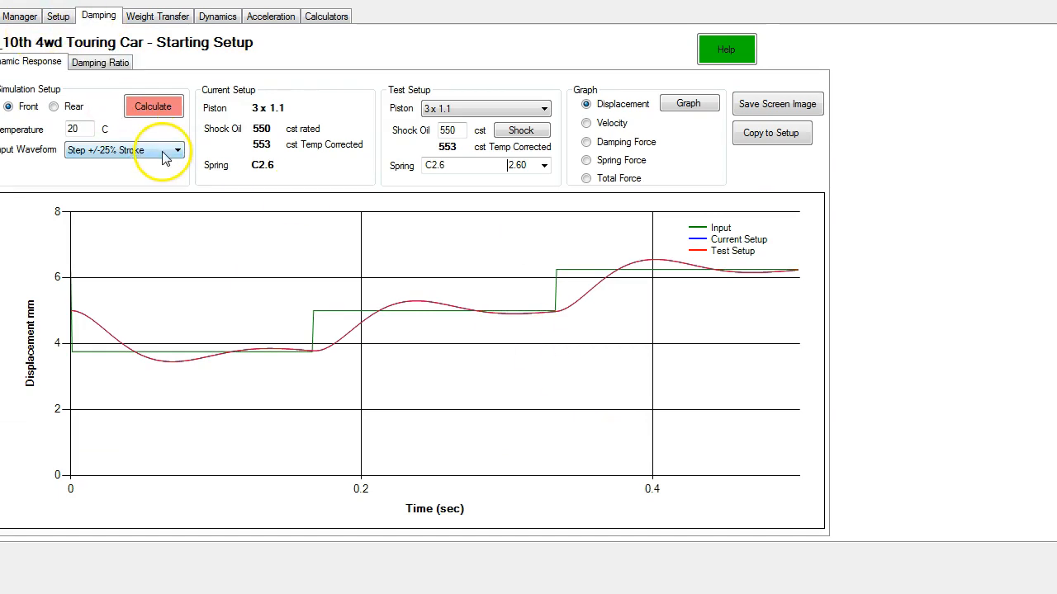
pyautogui.click(124, 149)
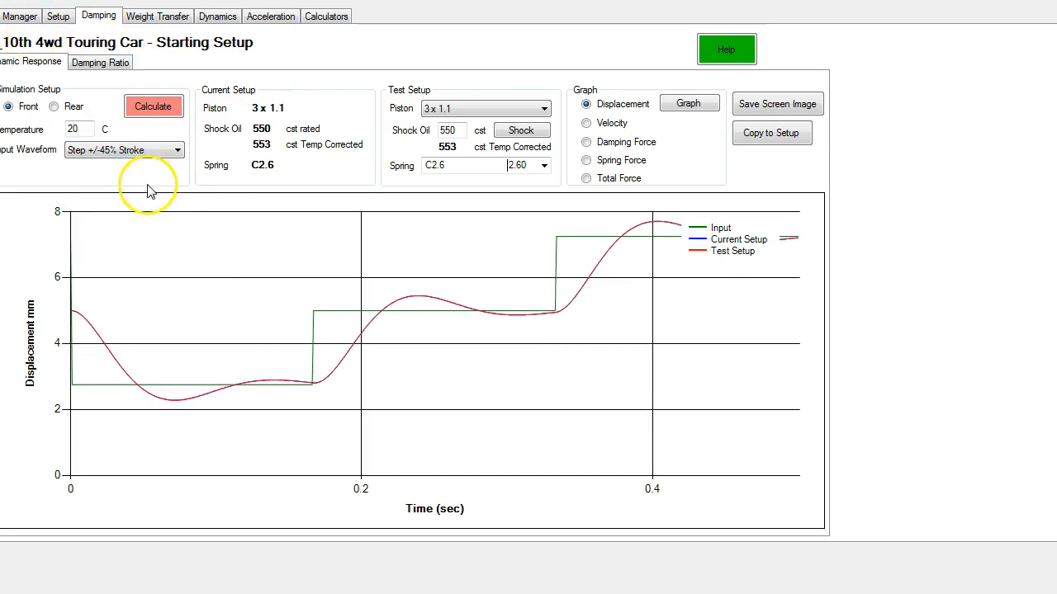
pyautogui.moveTo(251, 152)
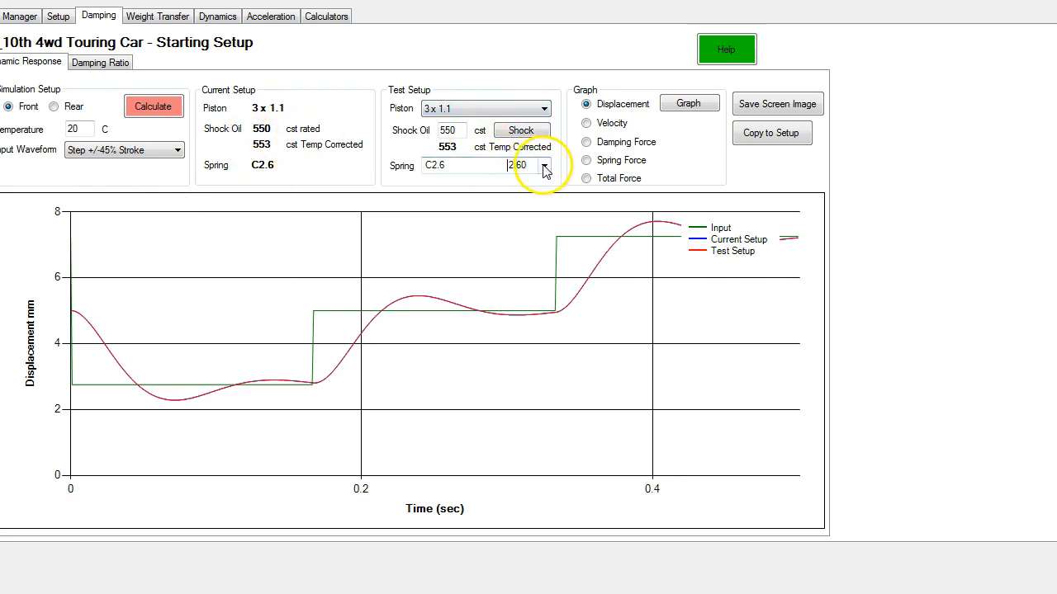
pyautogui.click(543, 165)
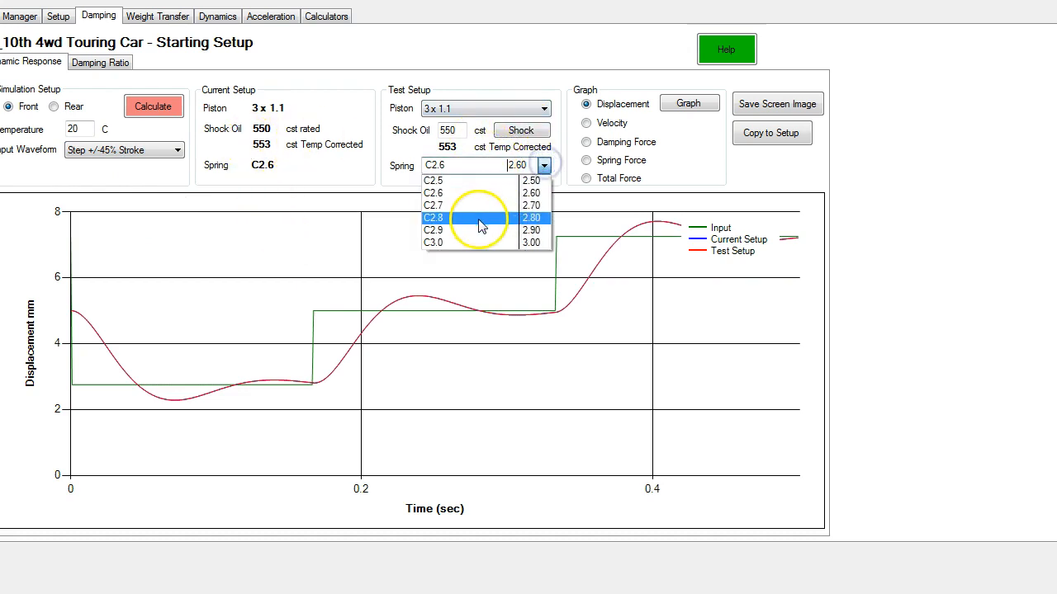
pyautogui.click(433, 241)
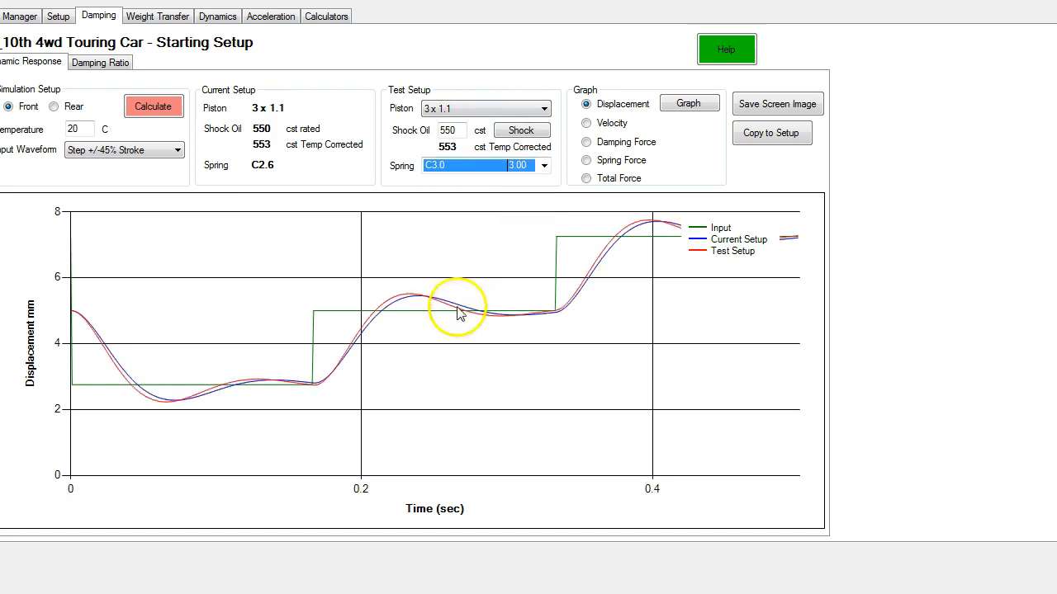
pyautogui.moveTo(378, 312)
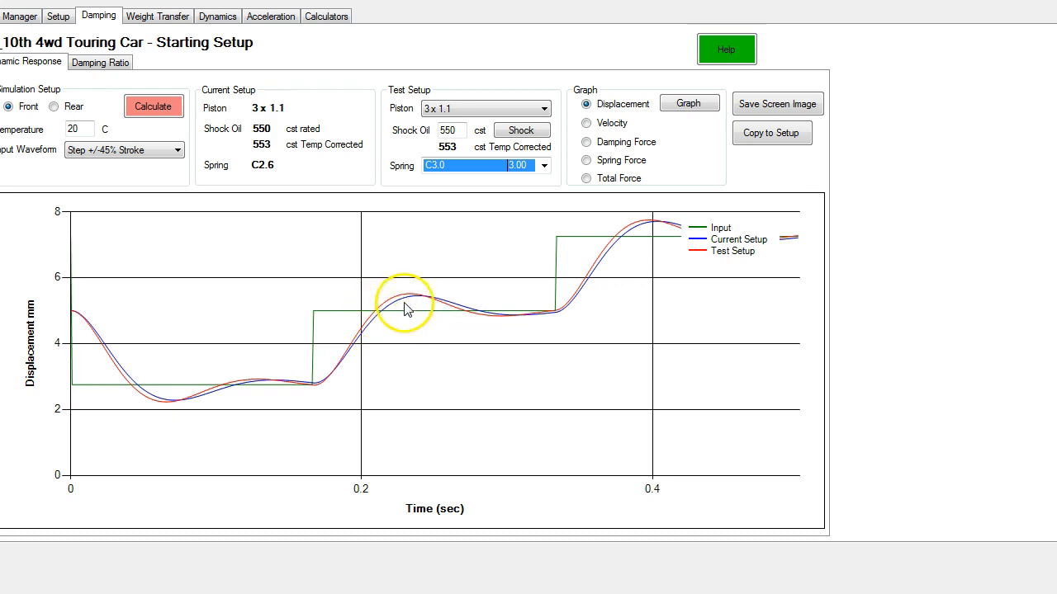
pyautogui.moveTo(514, 322)
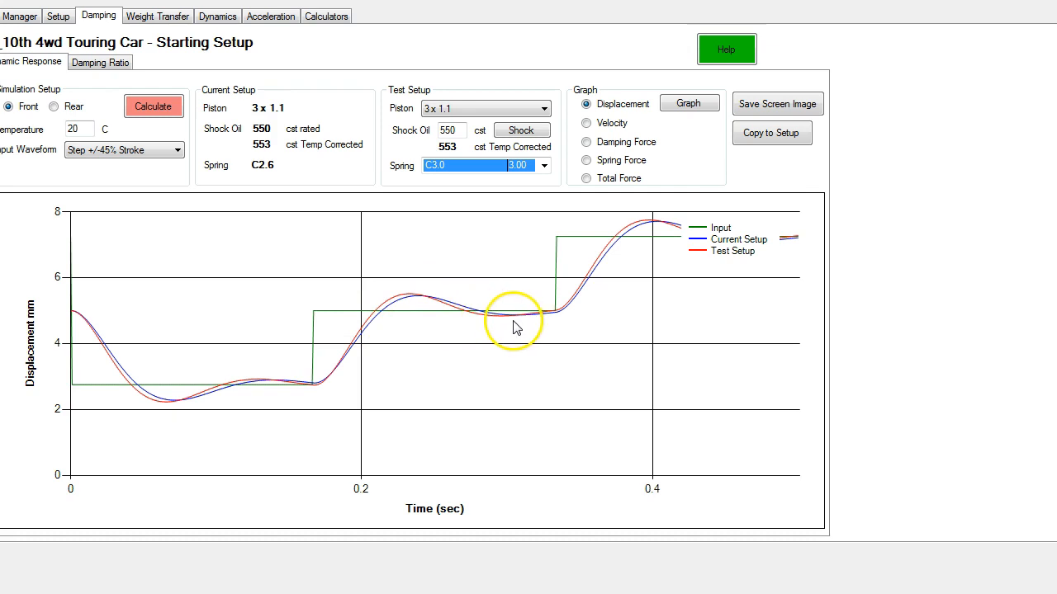
pyautogui.moveTo(383, 317)
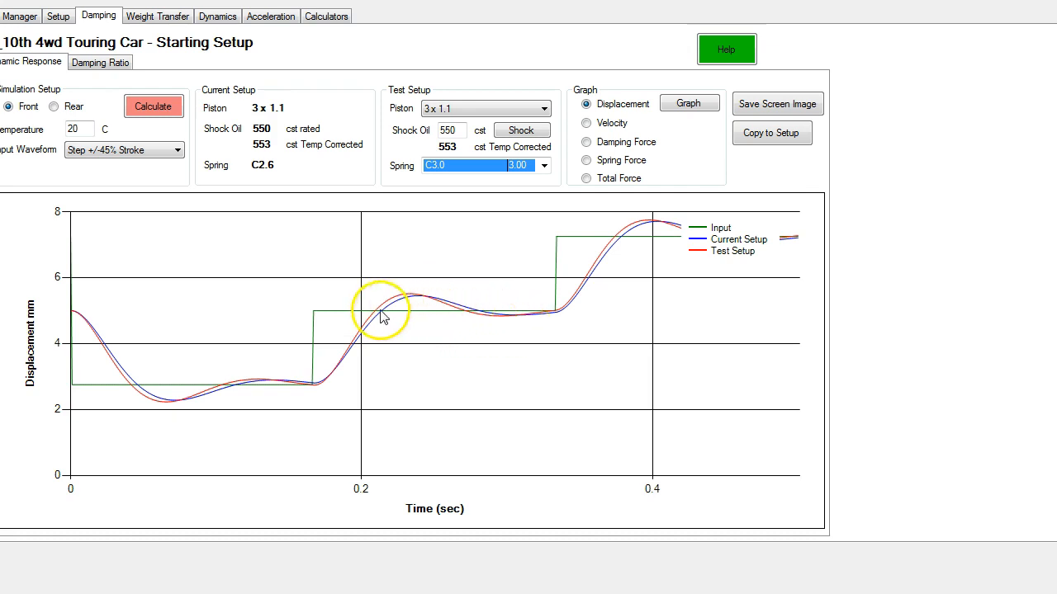
pyautogui.moveTo(380, 317)
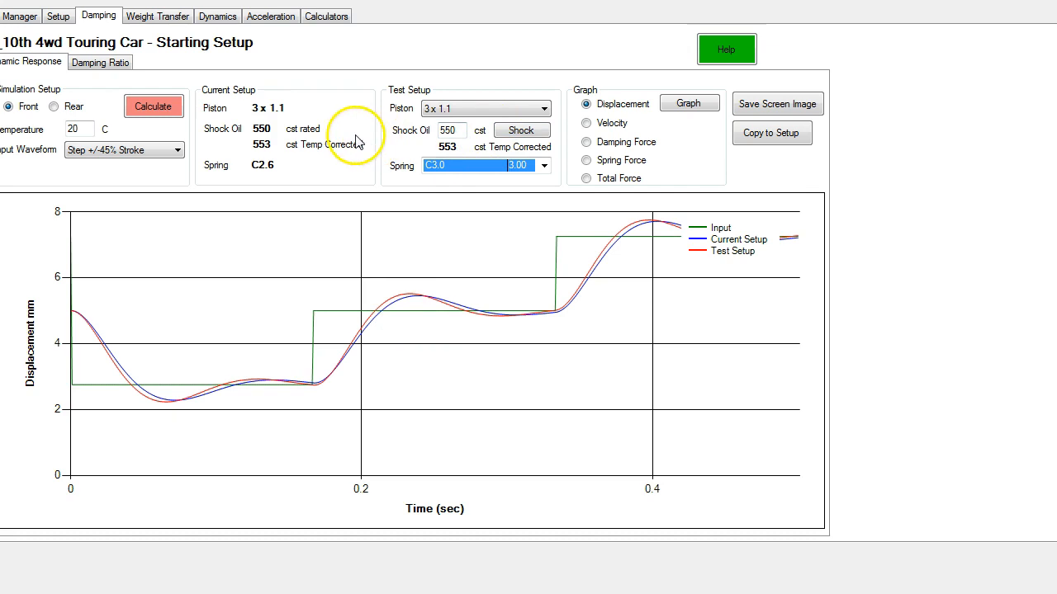
# Step: Put the test setup back on the C2.6 spring and apply a 17% stiffer front shock position
pyautogui.click(543, 165)
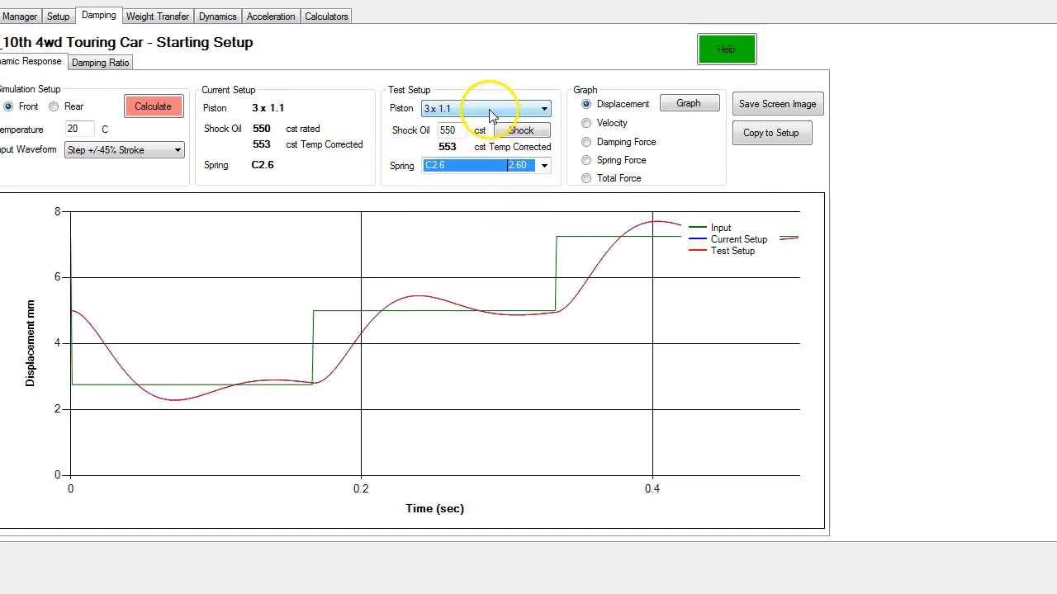
pyautogui.click(522, 129)
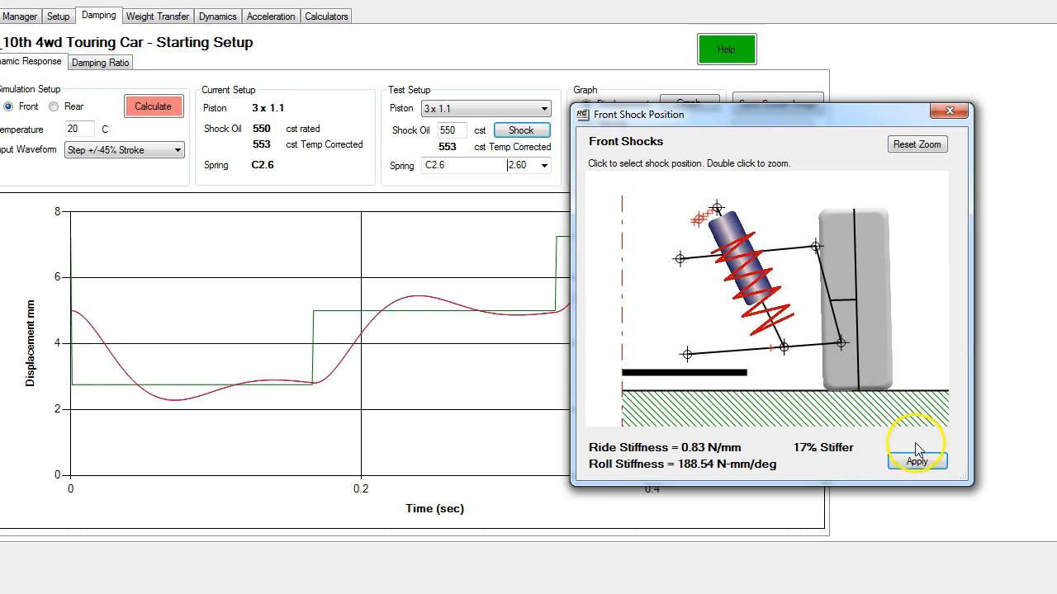
pyautogui.moveTo(801, 453)
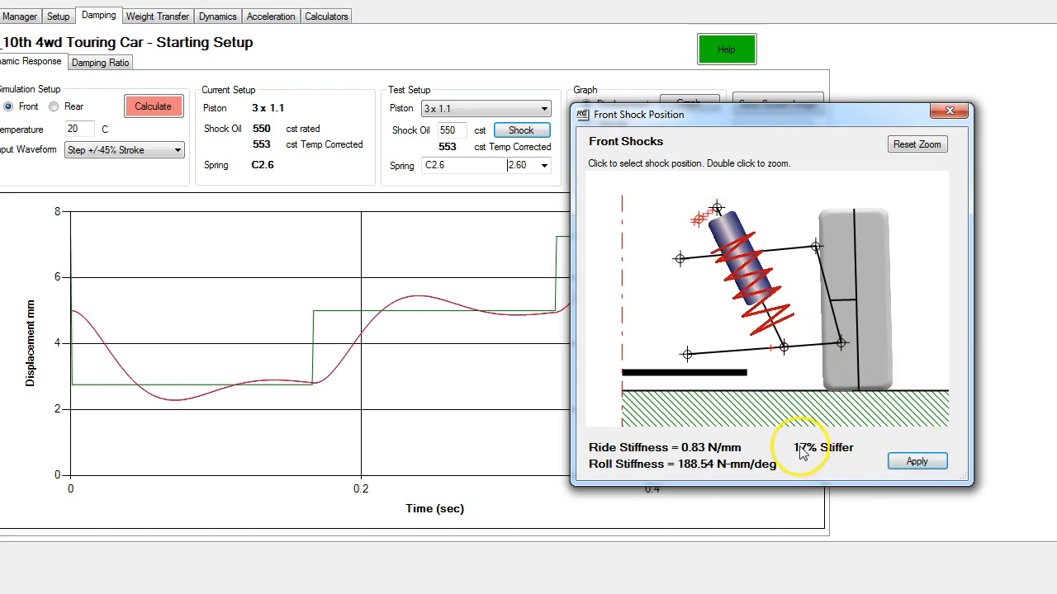
pyautogui.moveTo(801, 462)
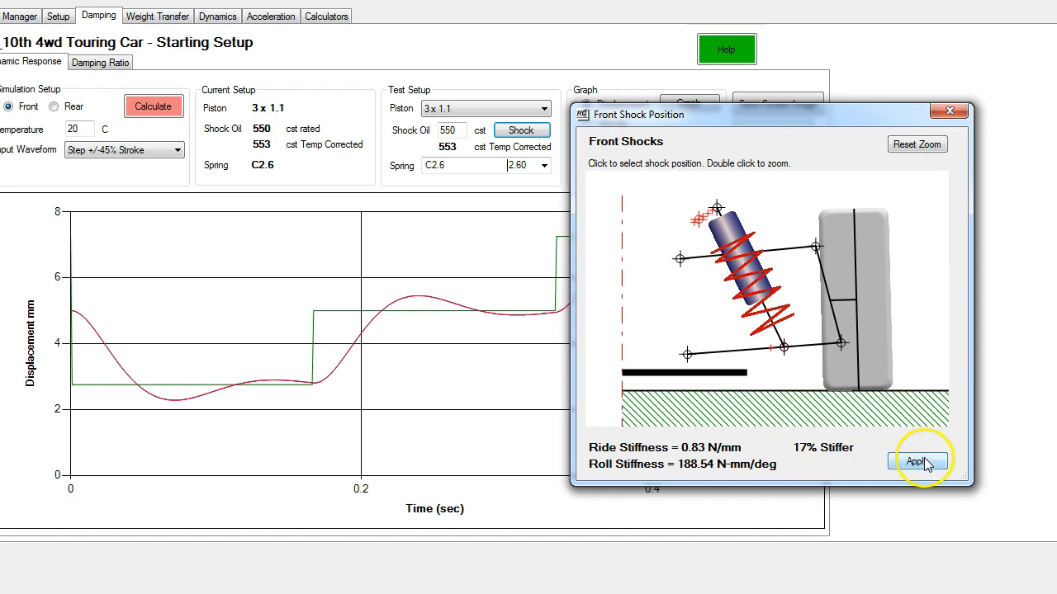
pyautogui.click(916, 460)
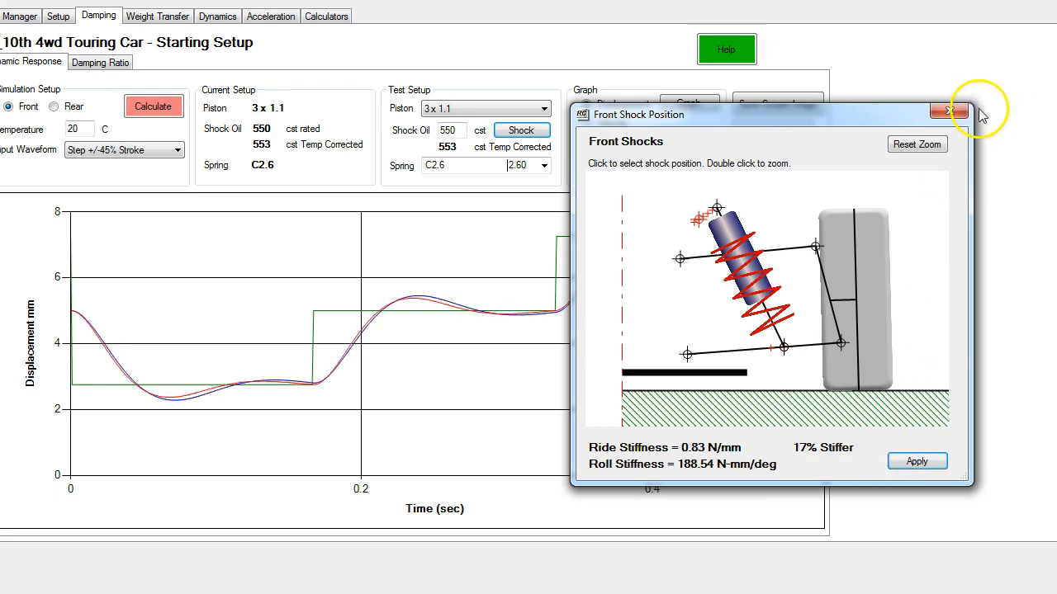
pyautogui.click(948, 116)
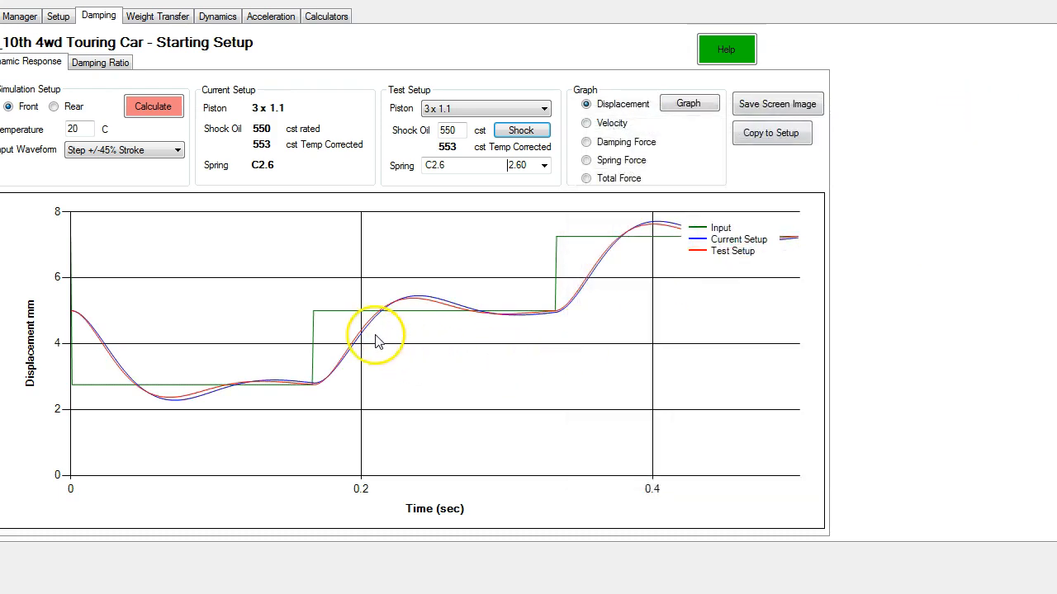
pyautogui.moveTo(371, 322)
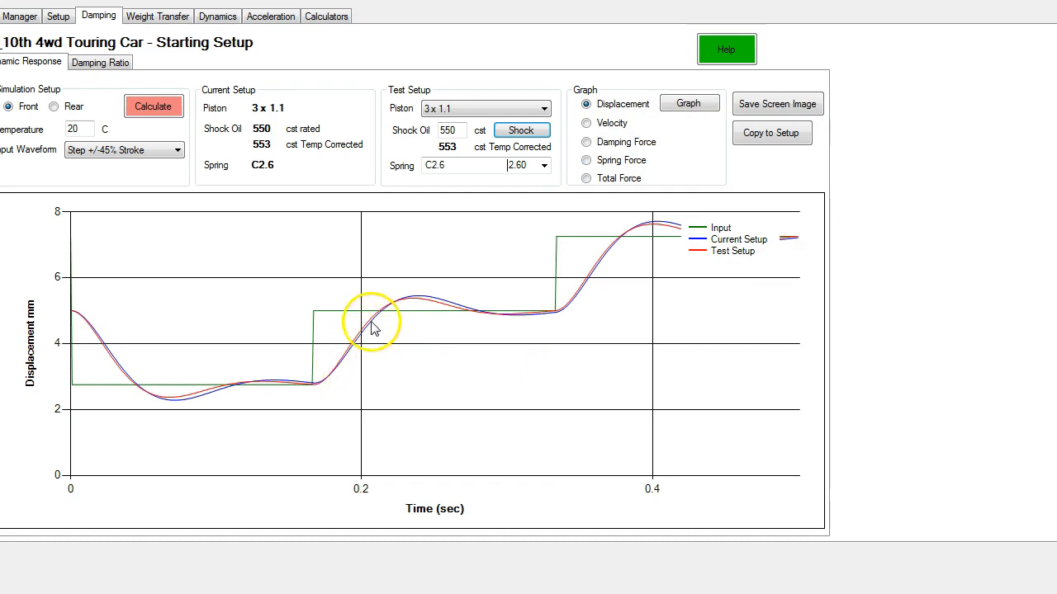
pyautogui.moveTo(378, 321)
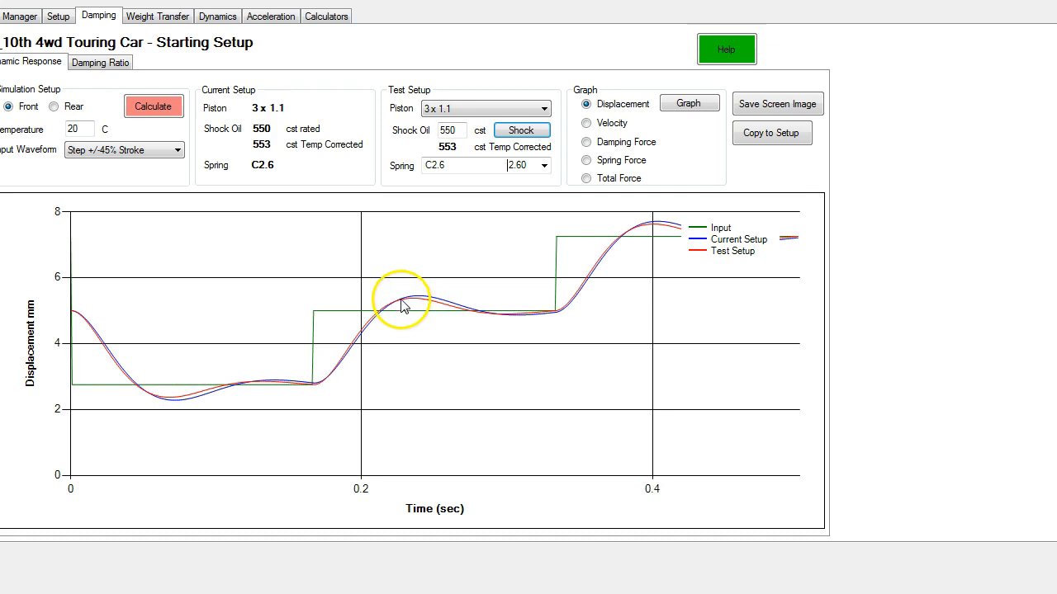
pyautogui.moveTo(422, 303)
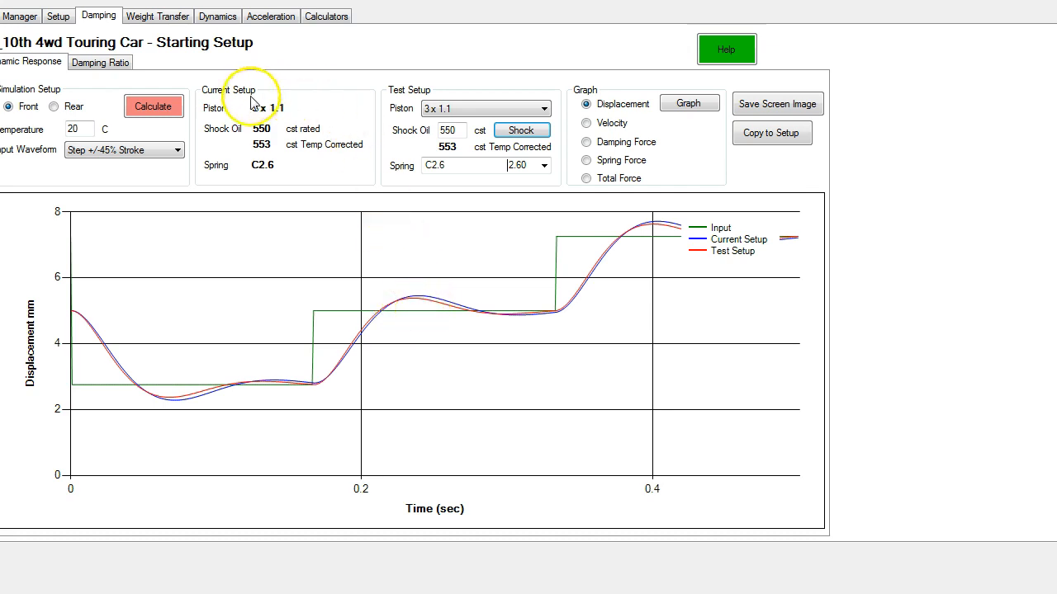
pyautogui.moveTo(453, 366)
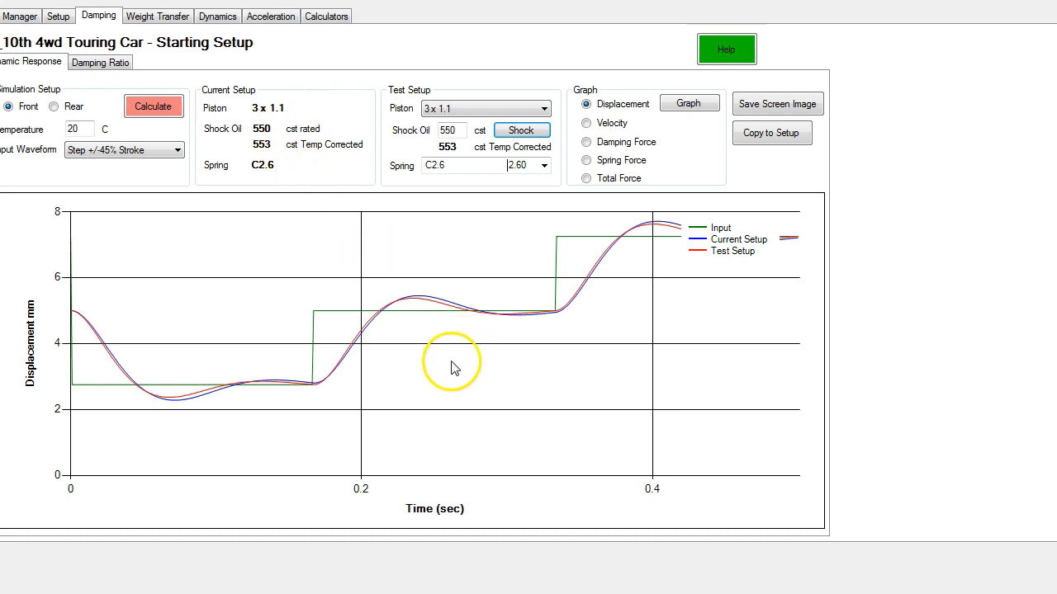